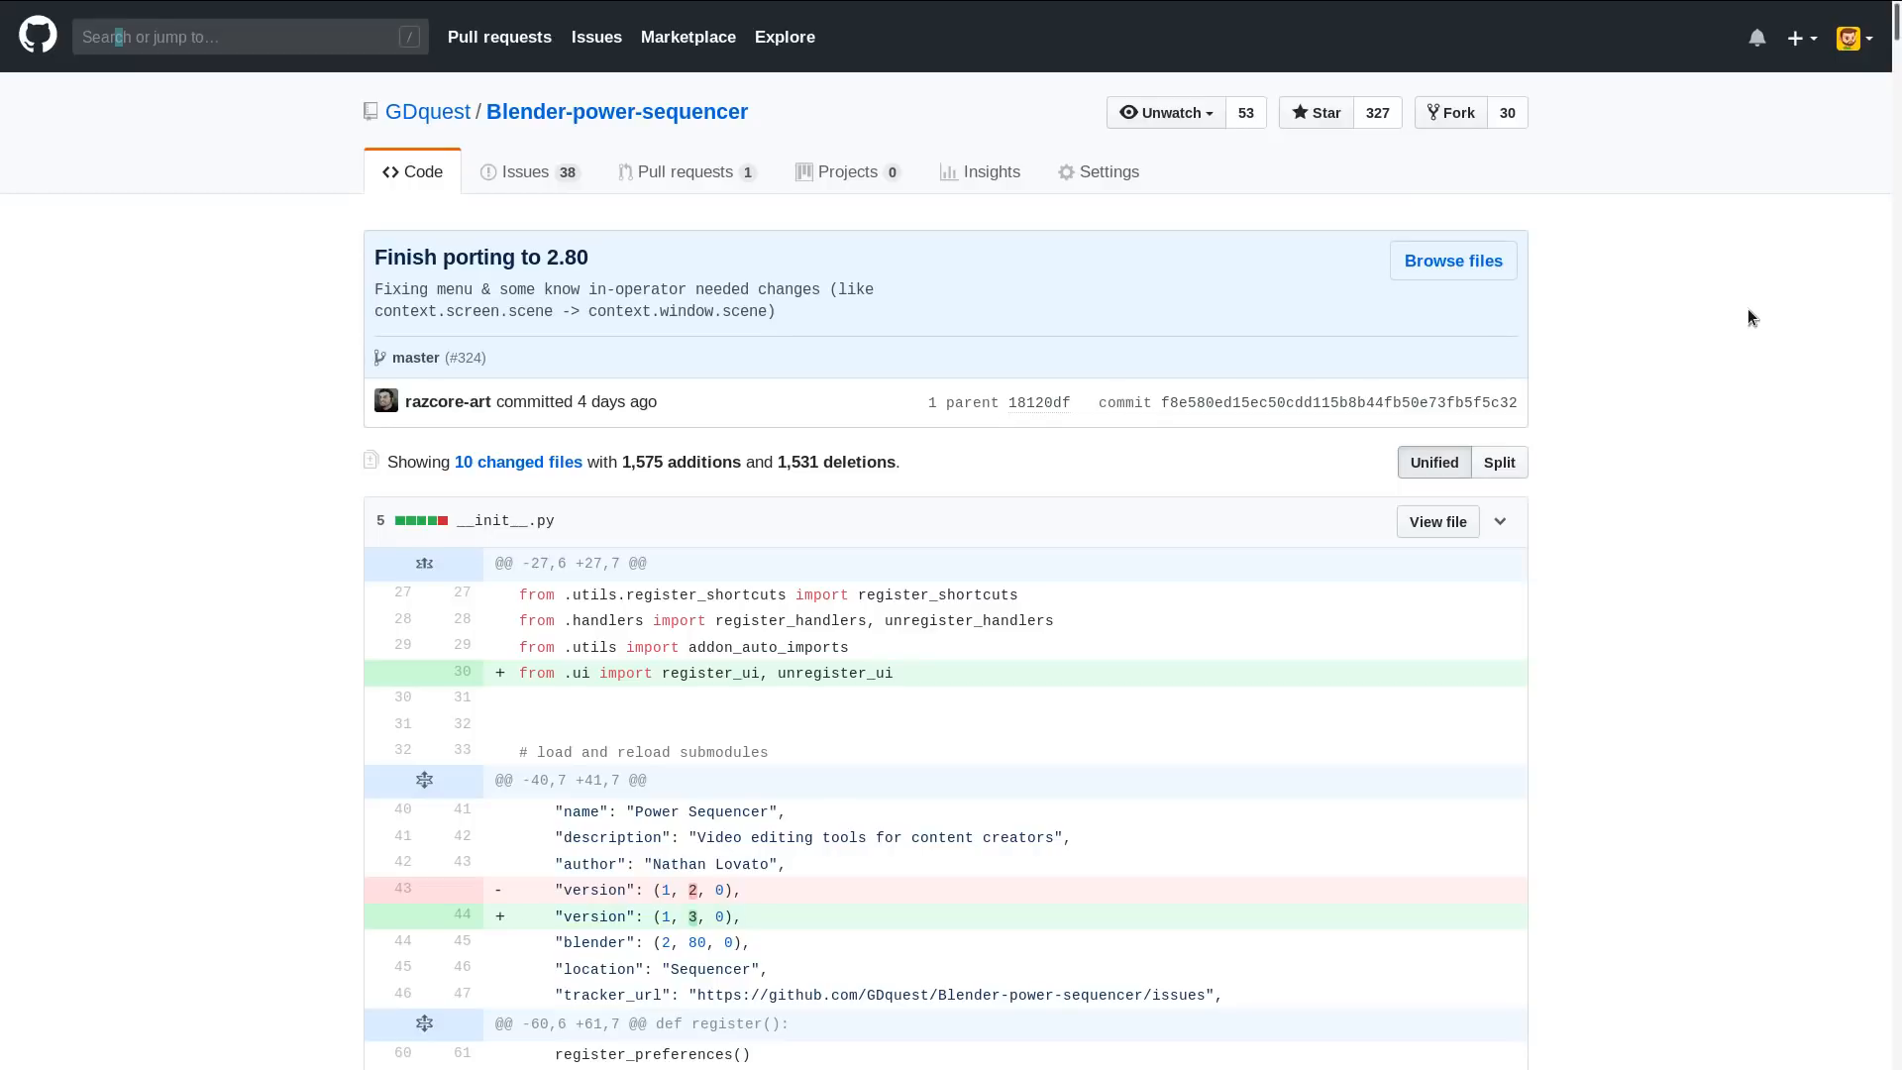
{"action": "mouse_move", "coordinate": [1817, 117]}
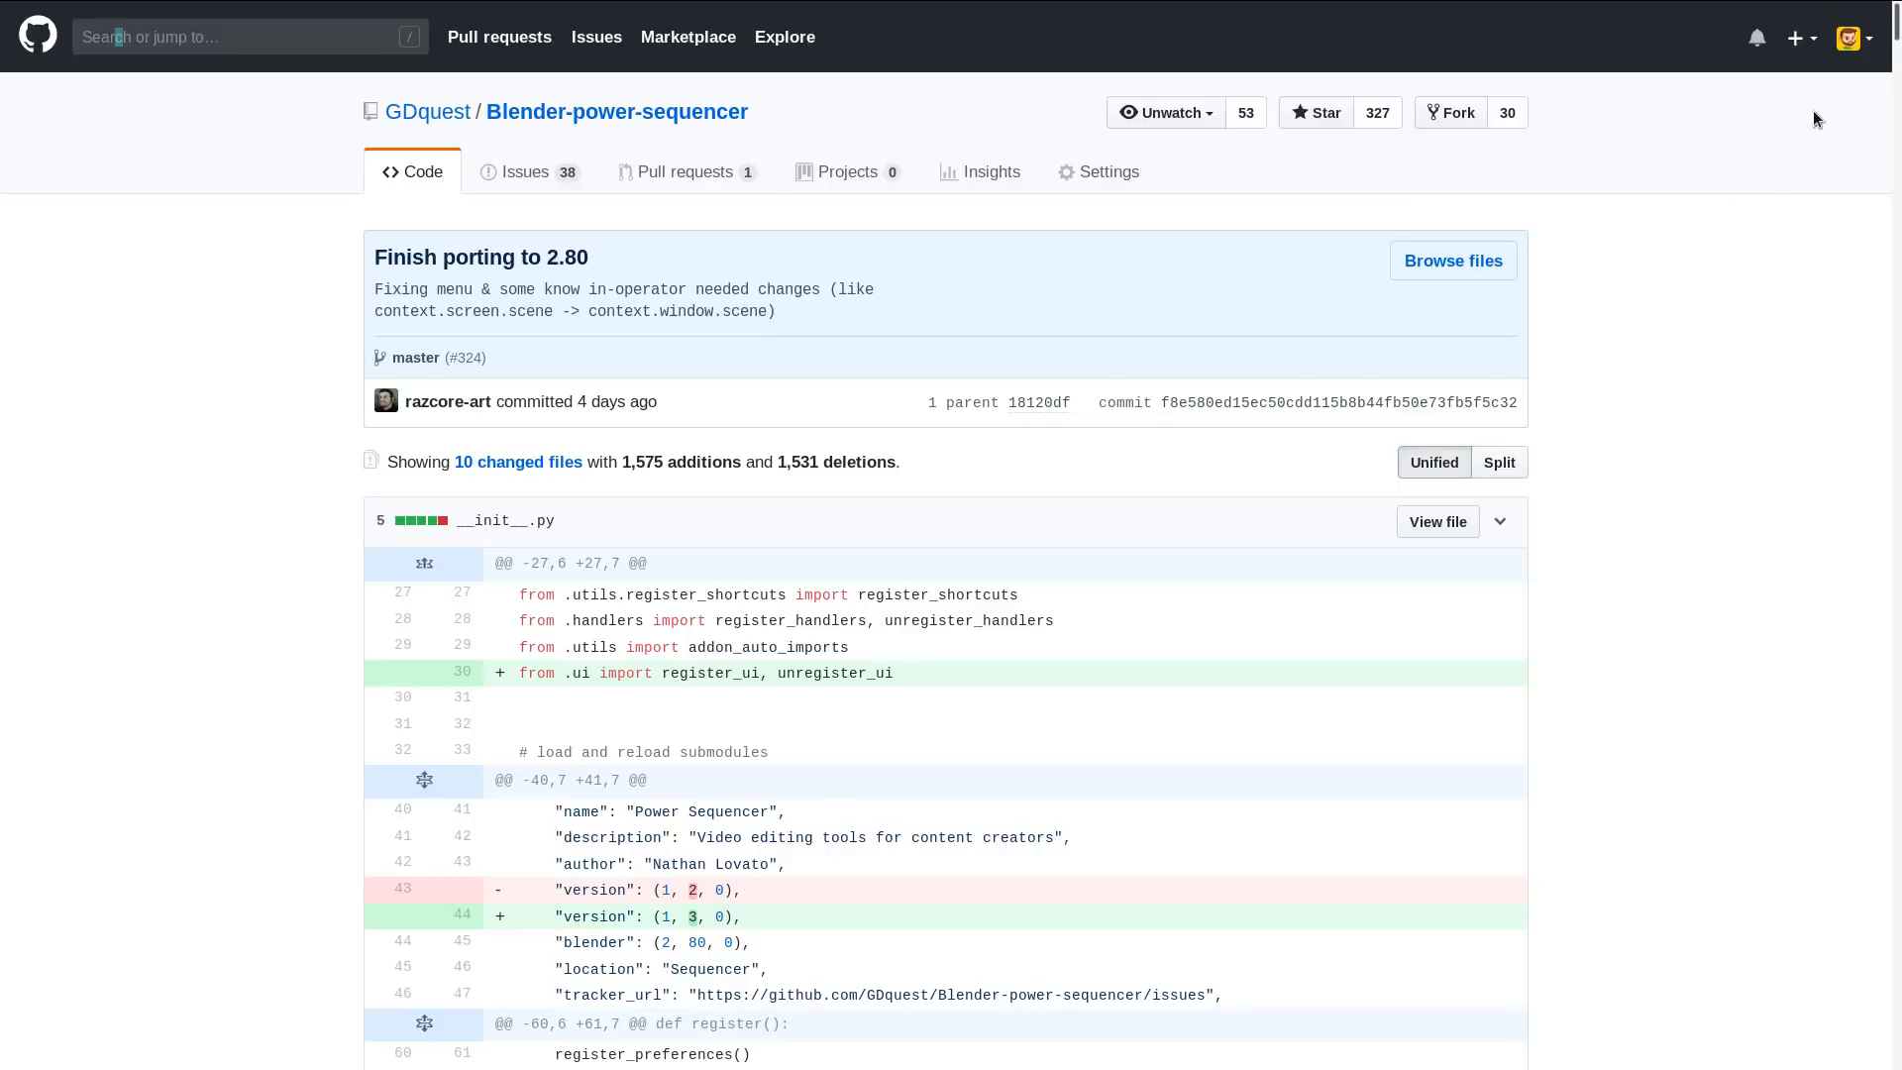
Step: Show the Power Sequencer add-on details in Blender preferences by searching 'power'
{"action": "scroll", "scroll_direction": "down", "scroll_amount": 3}
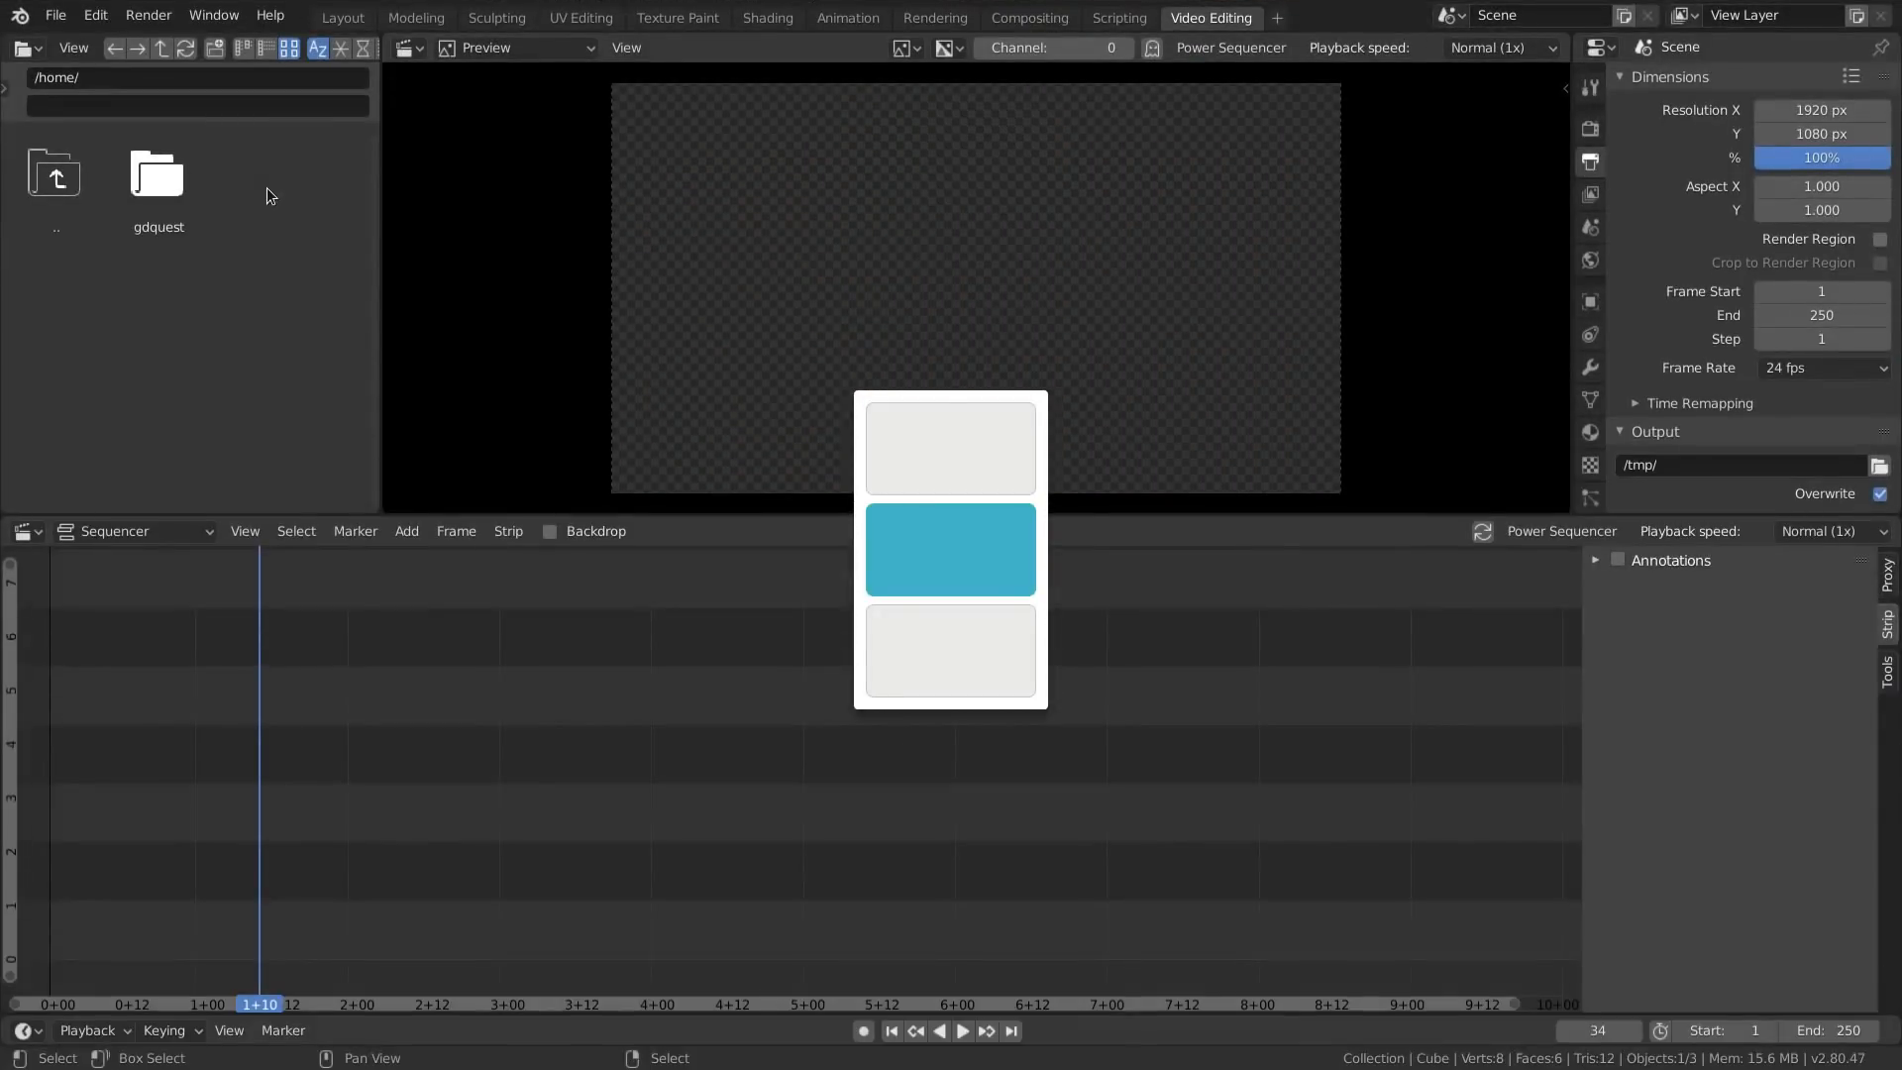
{"action": "left_click", "coordinate": [94, 14]}
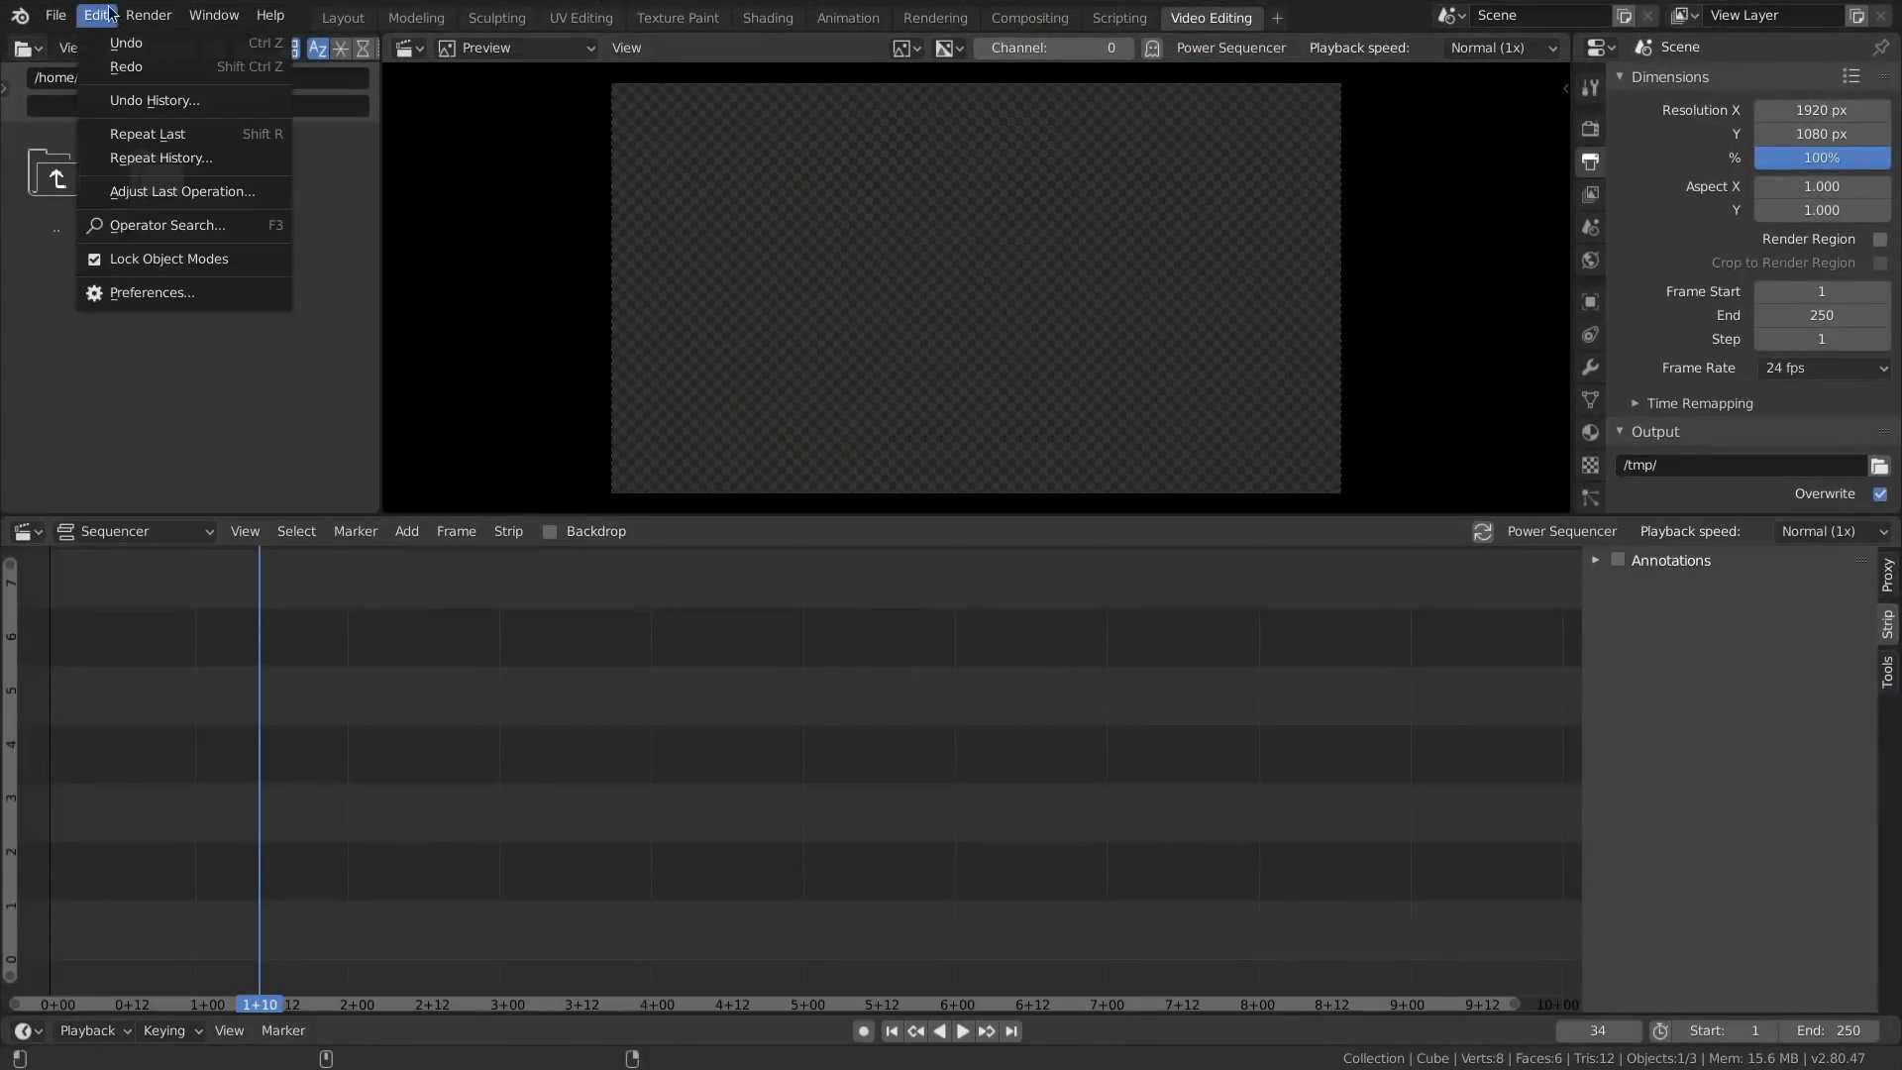
{"action": "left_click", "coordinate": [151, 293]}
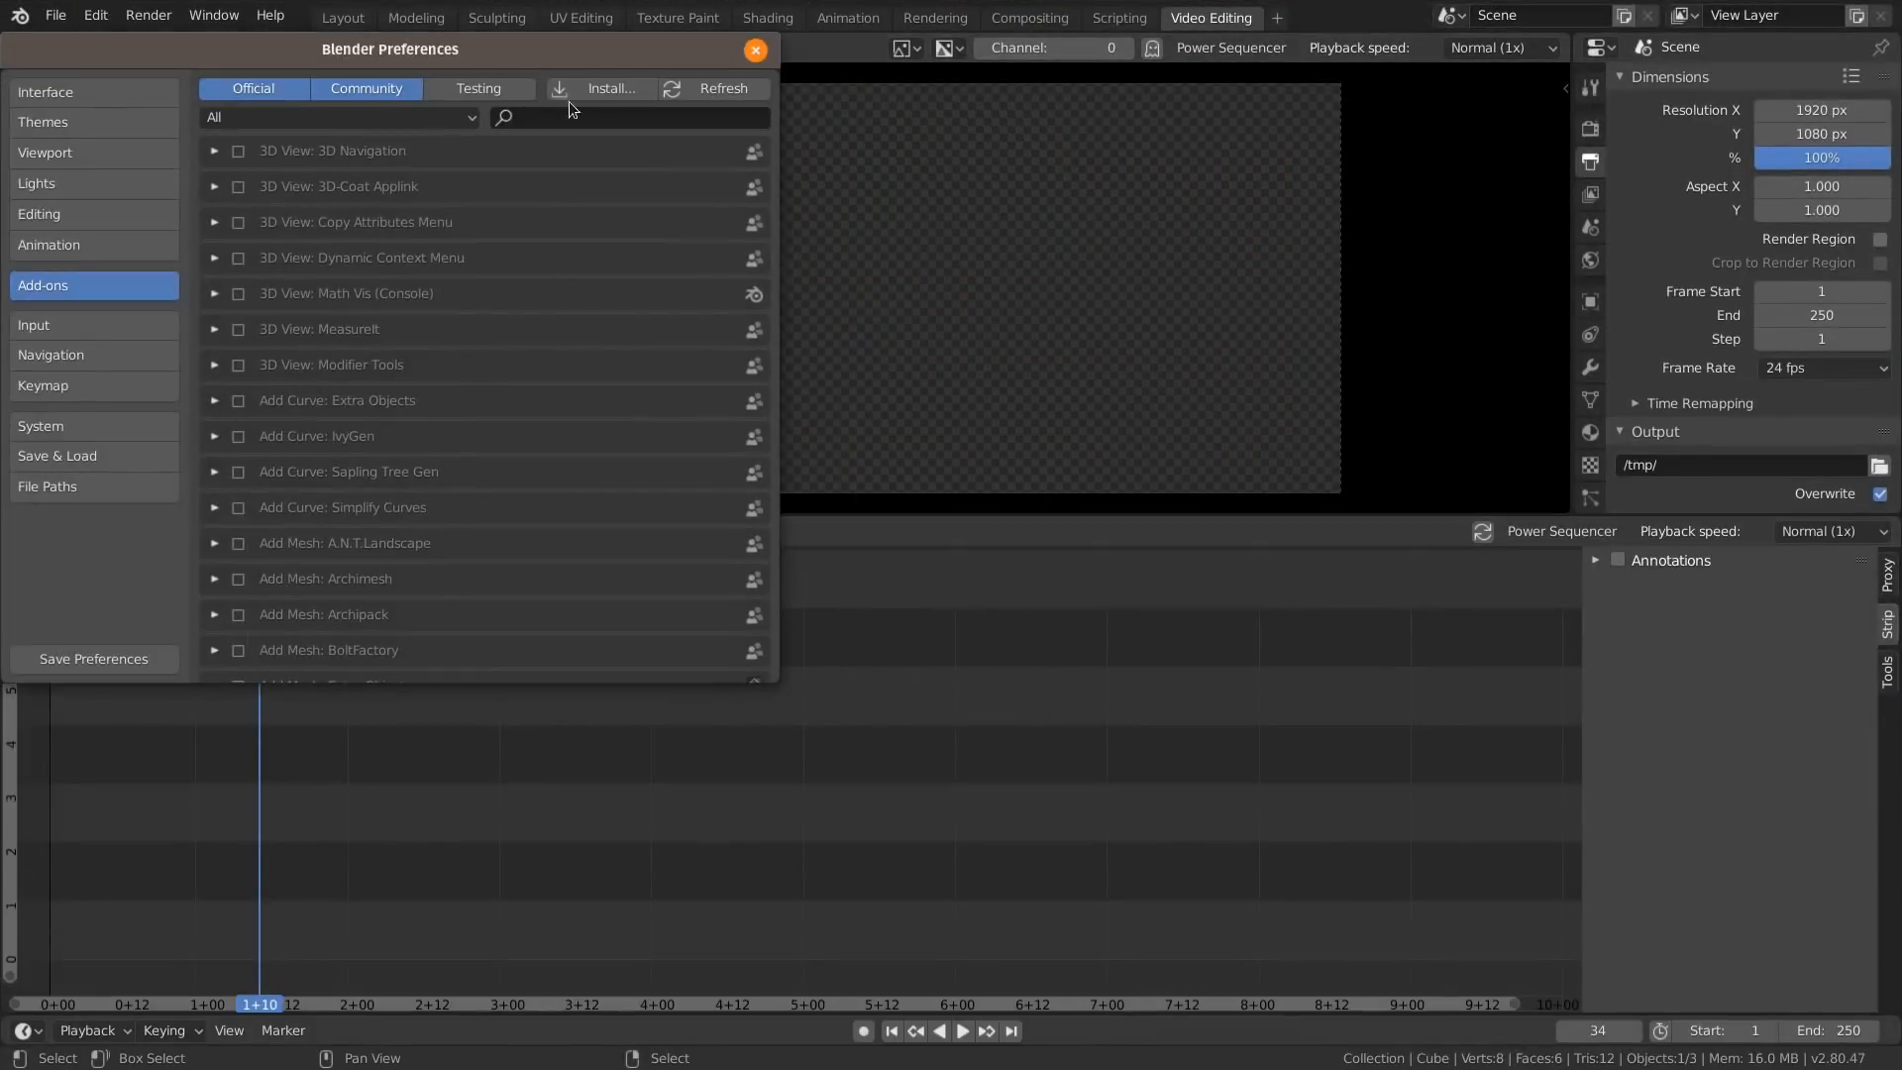
{"action": "type", "text": "power"}
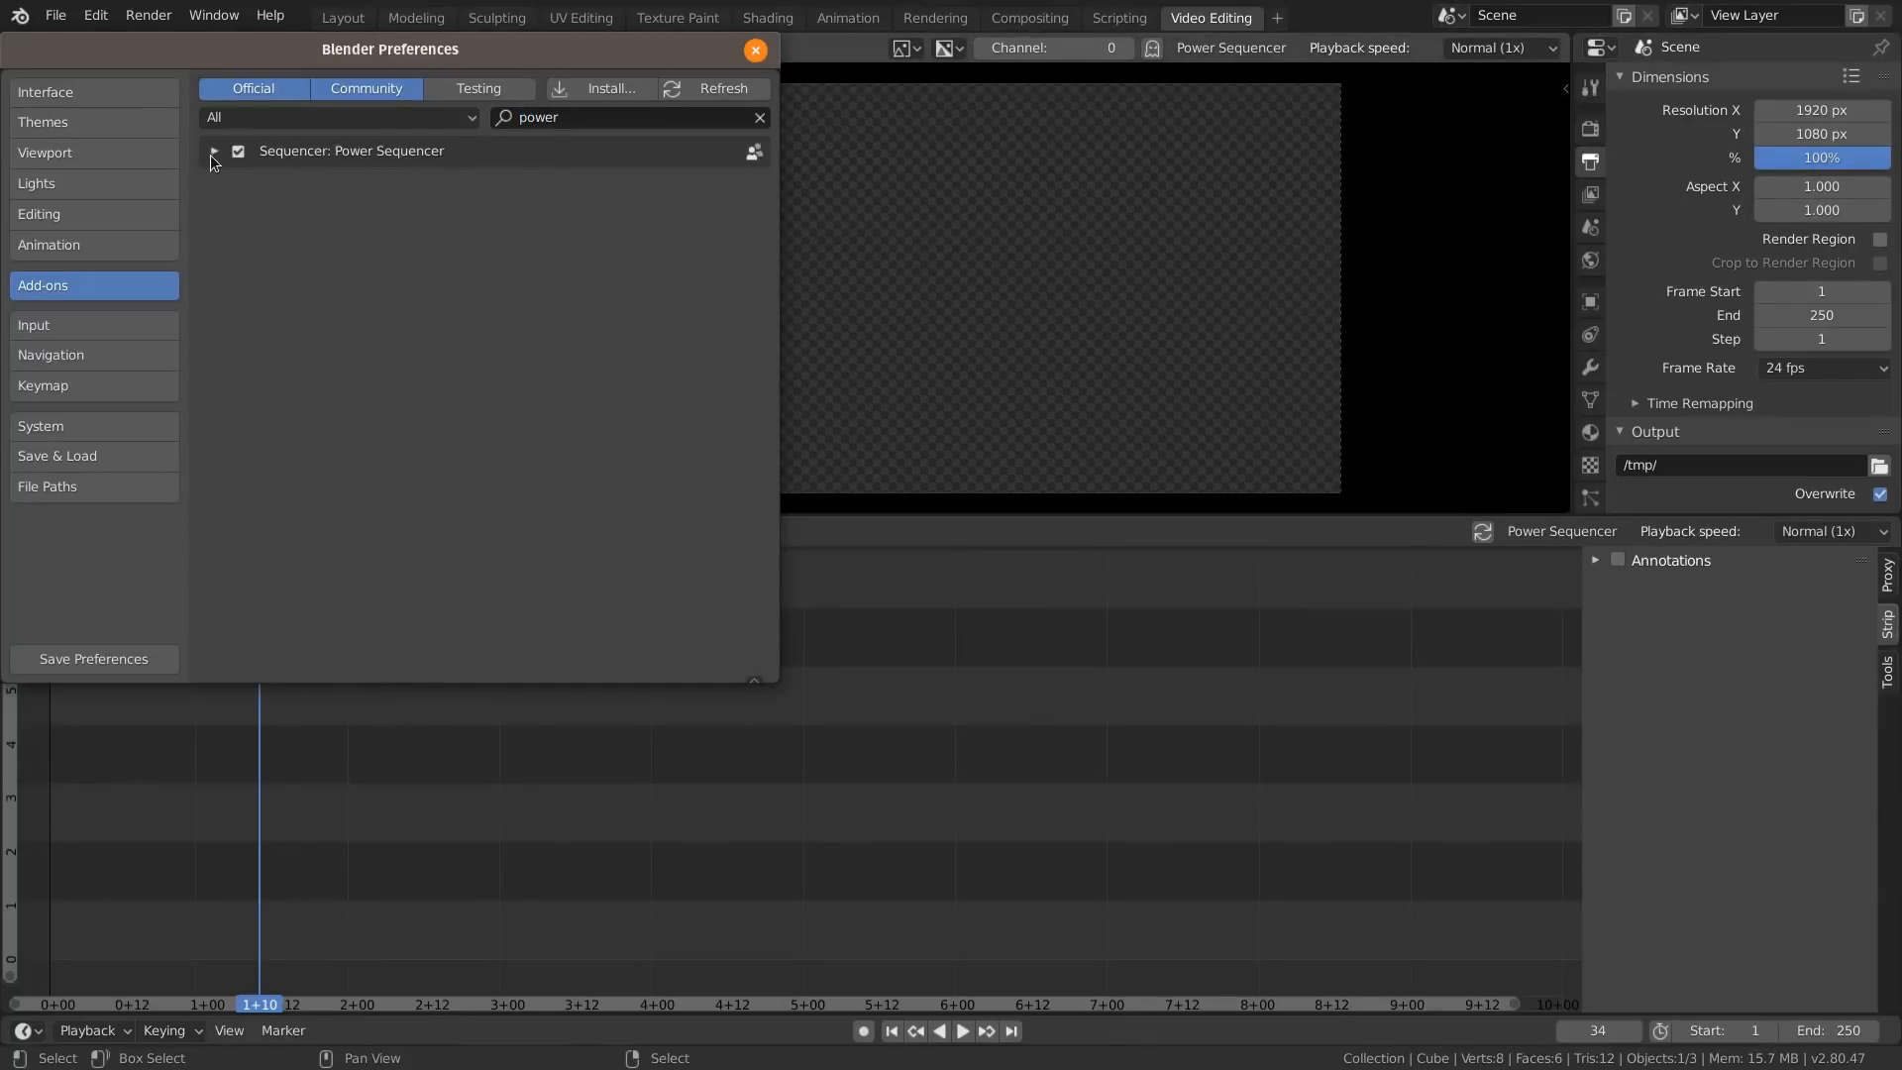
{"action": "left_click", "coordinate": [214, 150]}
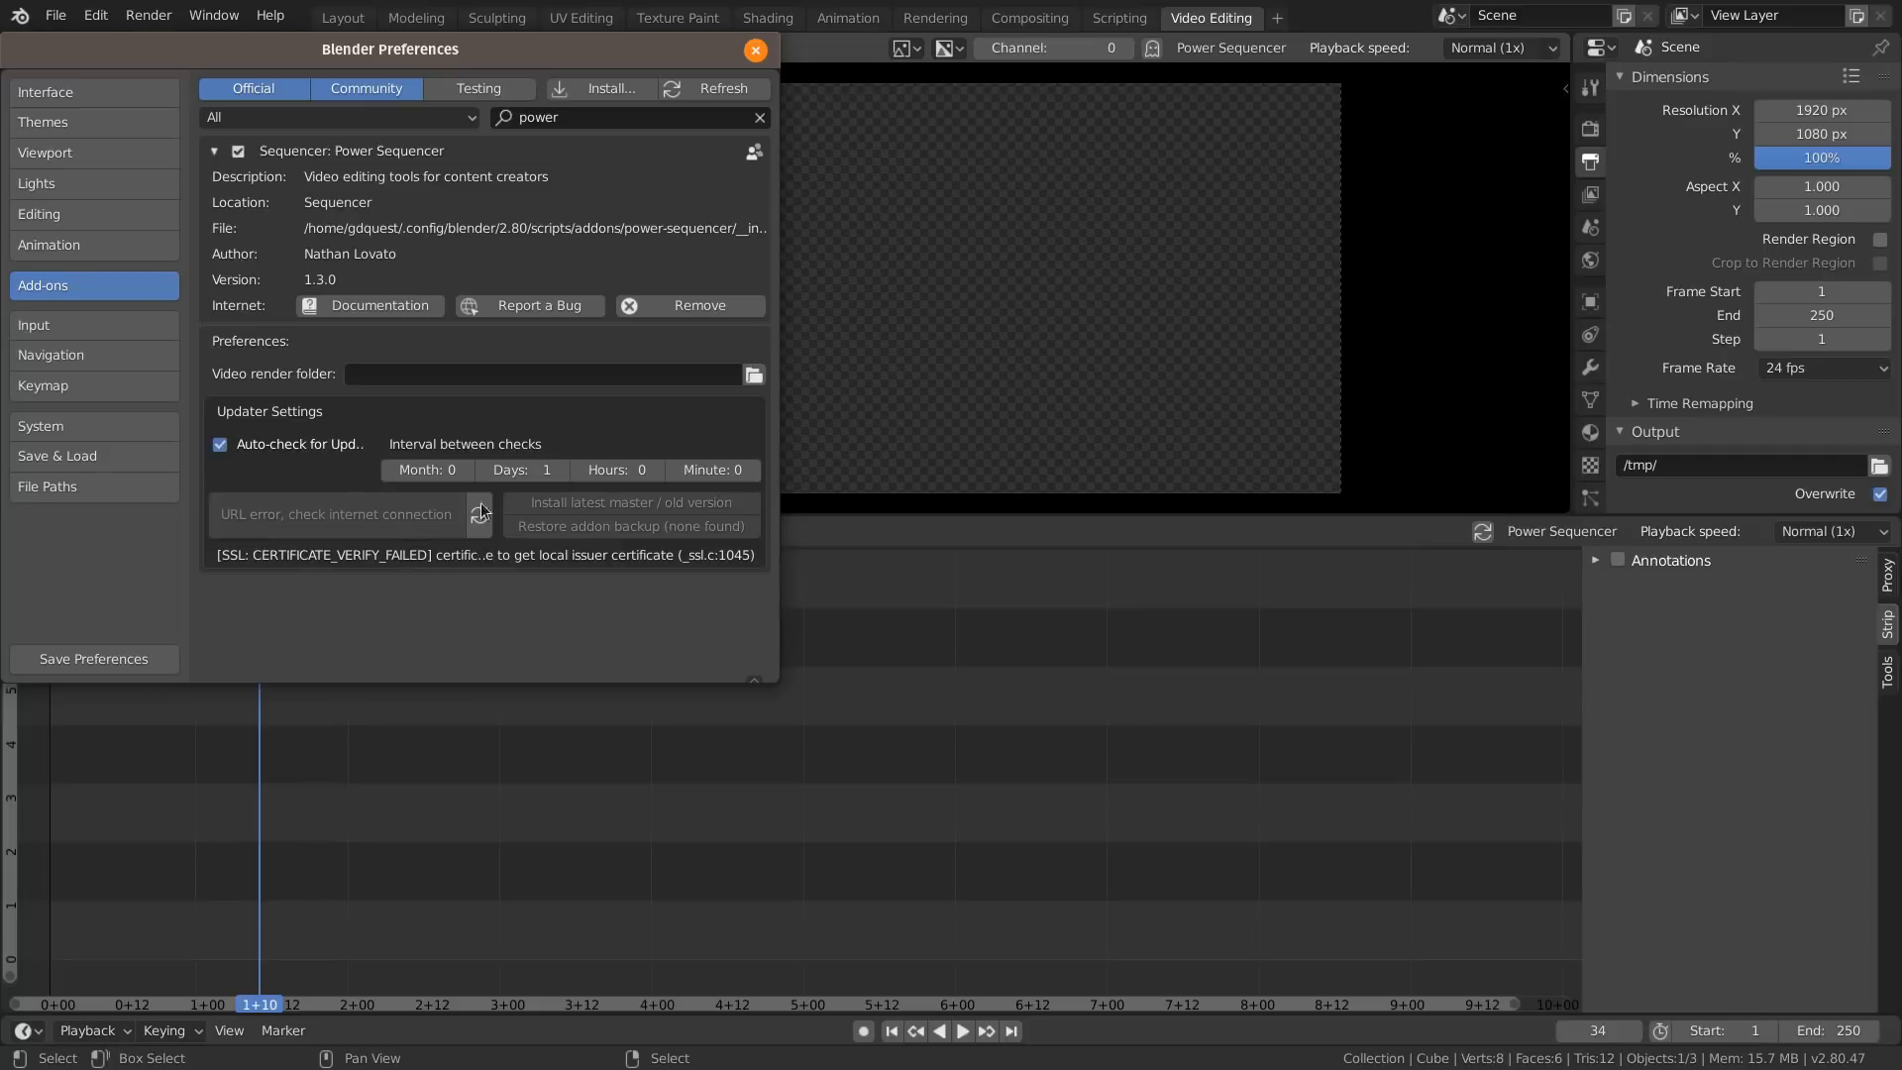
{"action": "left_click", "coordinate": [755, 49]}
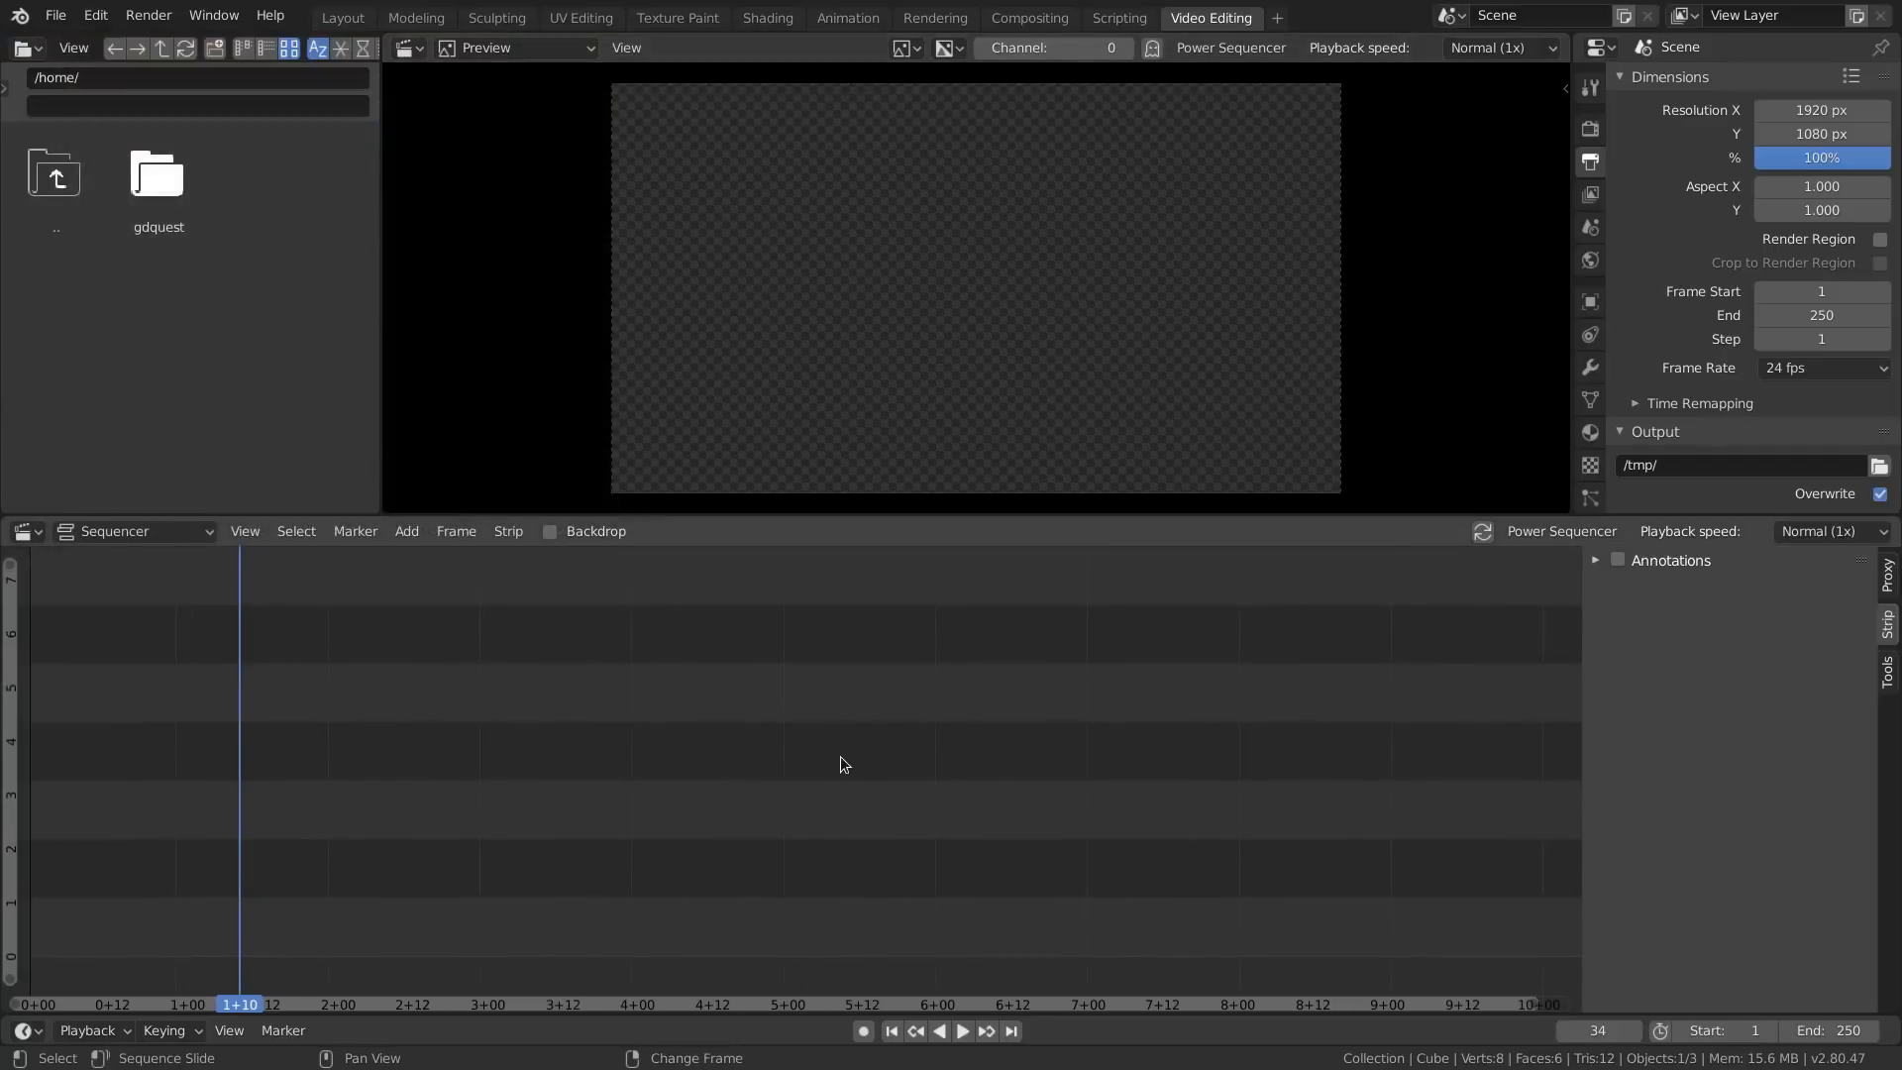
{"action": "mouse_move", "coordinate": [846, 733]}
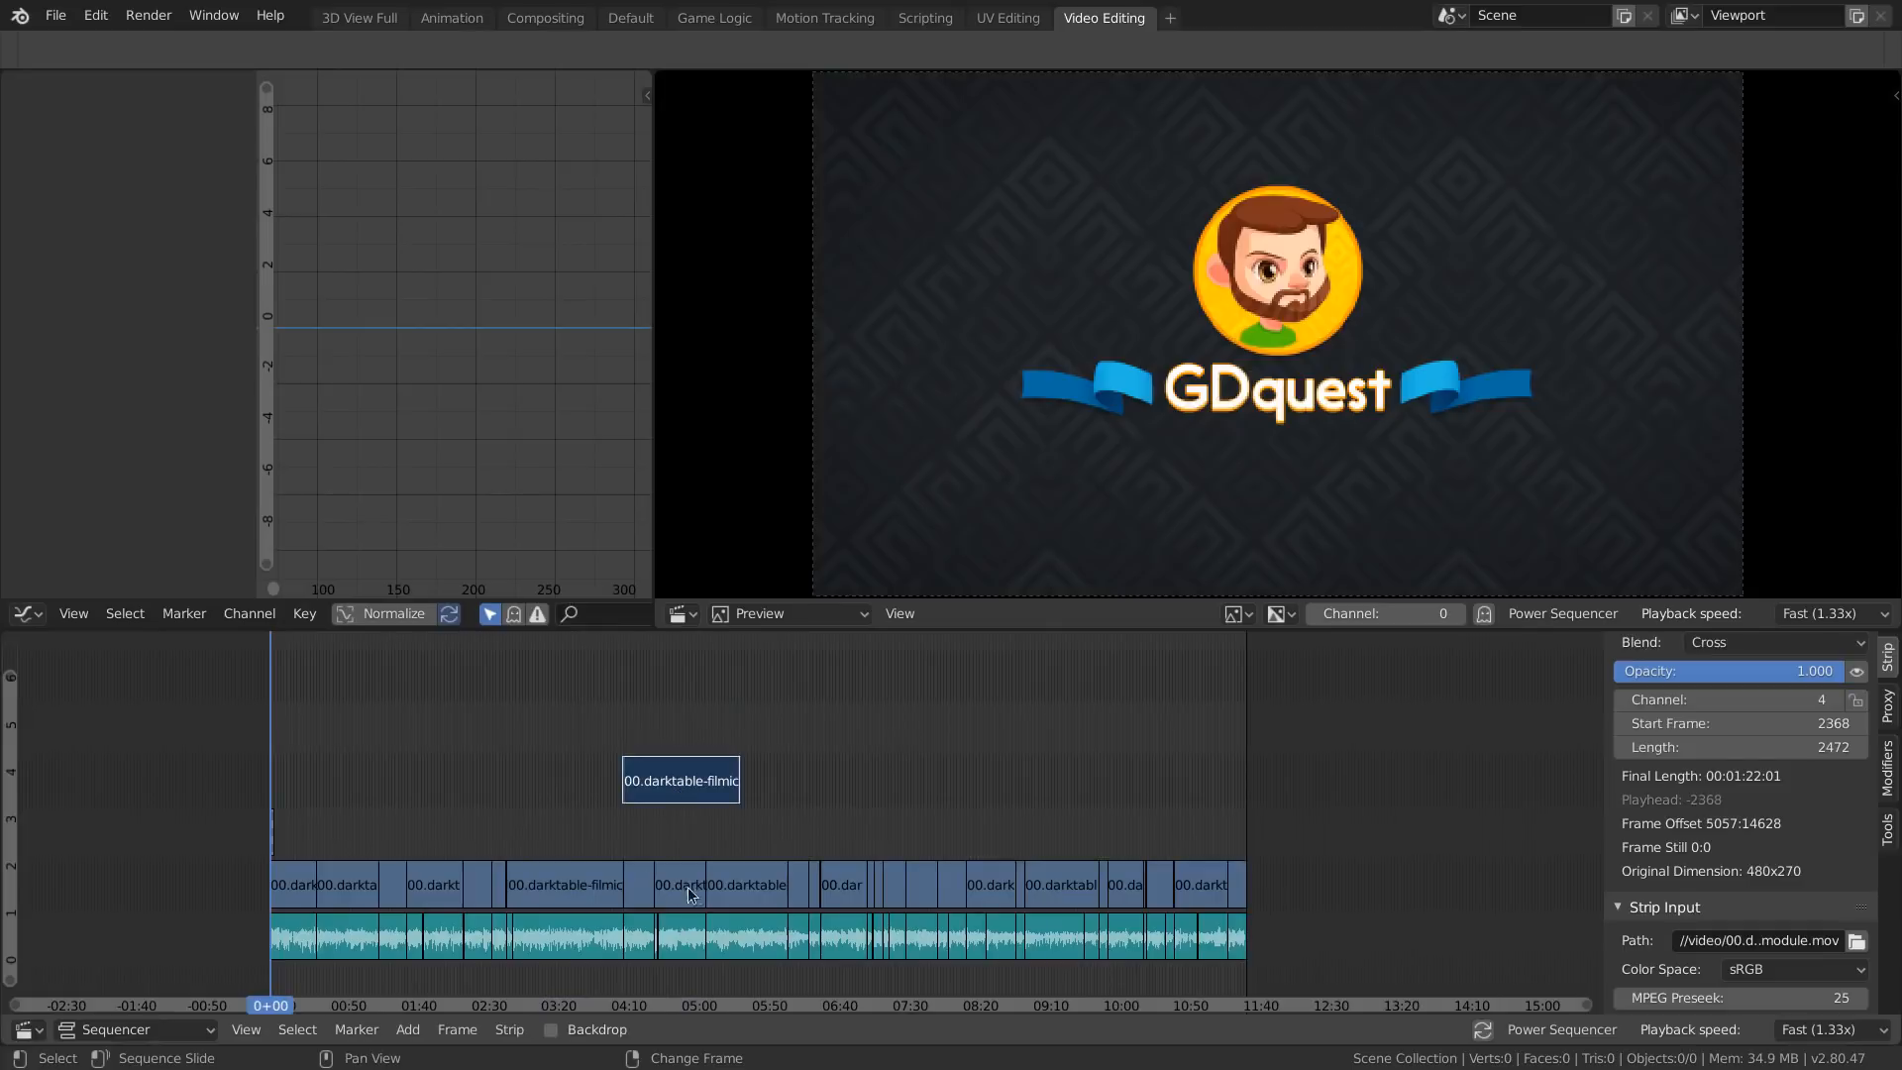
Step: Select the channel 4 strip and slide it later along the timeline
{"action": "left_click", "coordinate": [747, 884]}
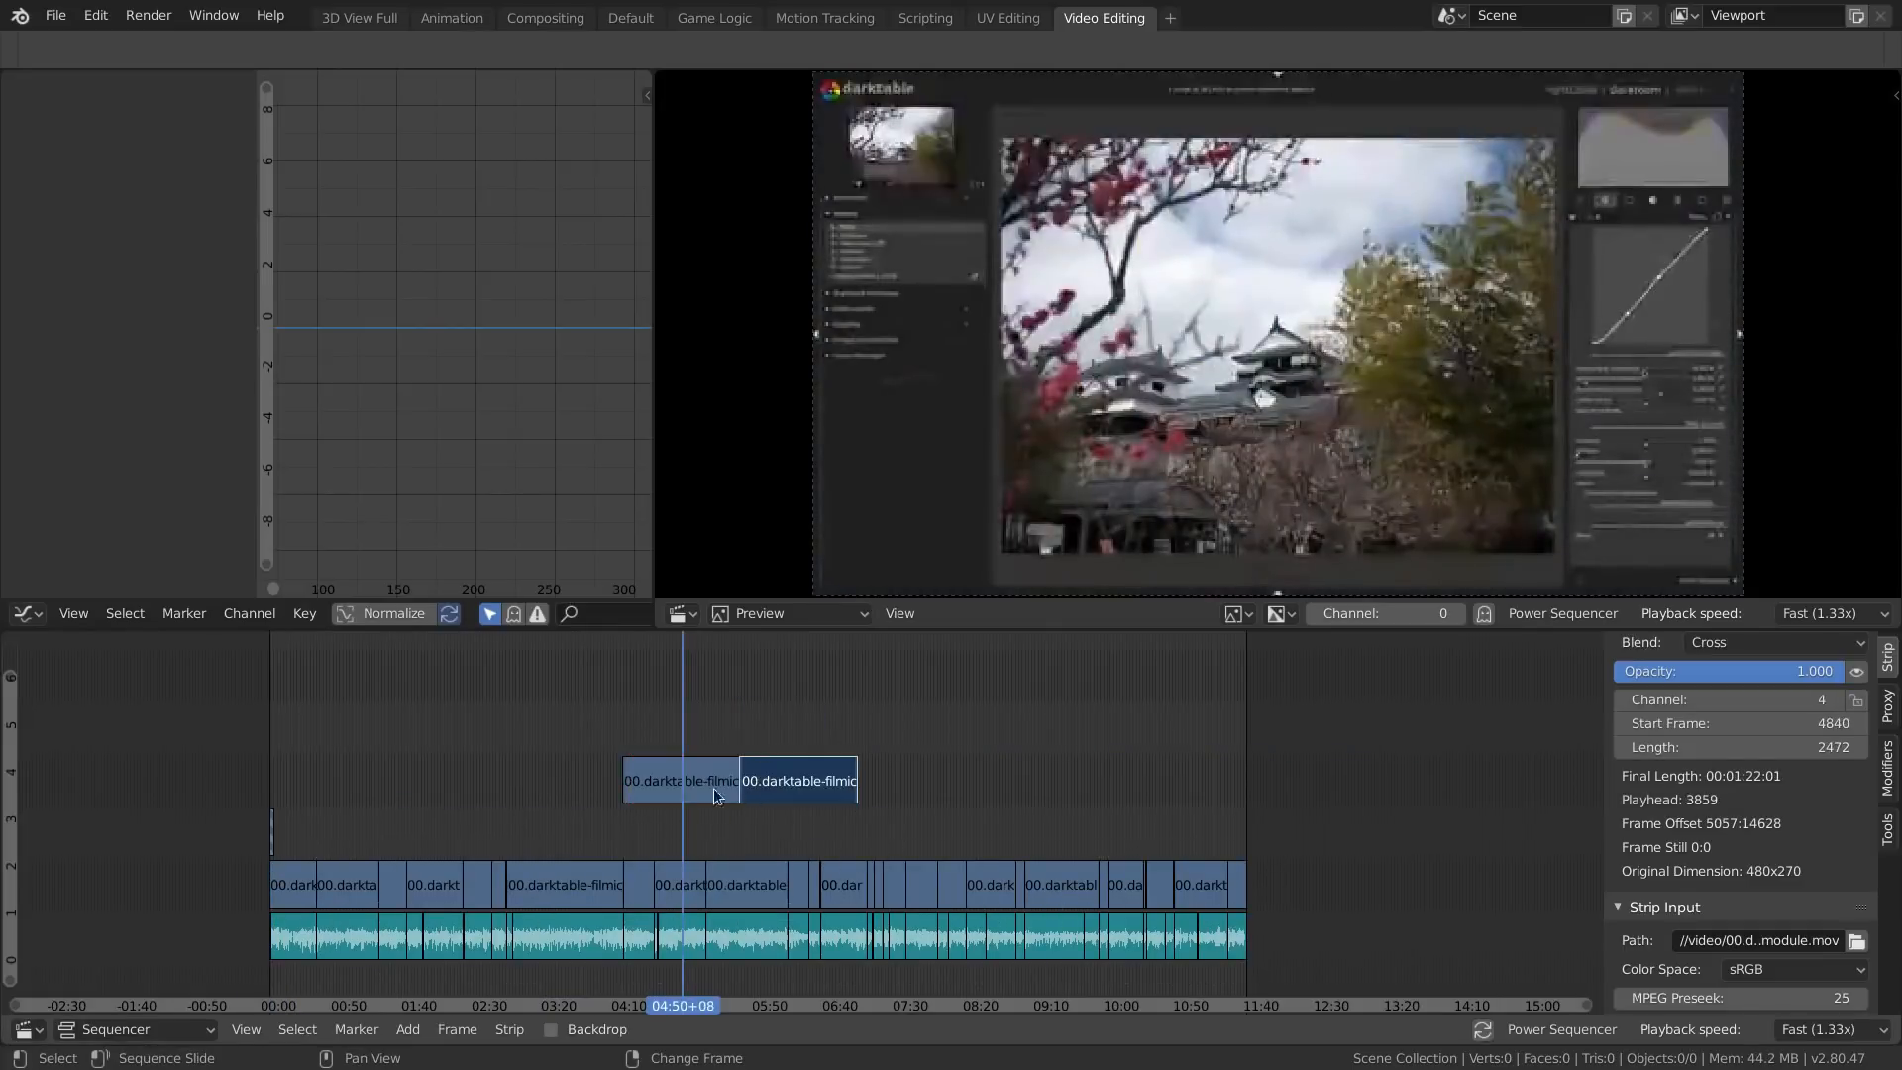
{"action": "left_click_drag", "start_coordinate": [715, 780], "coordinate": [674, 781]}
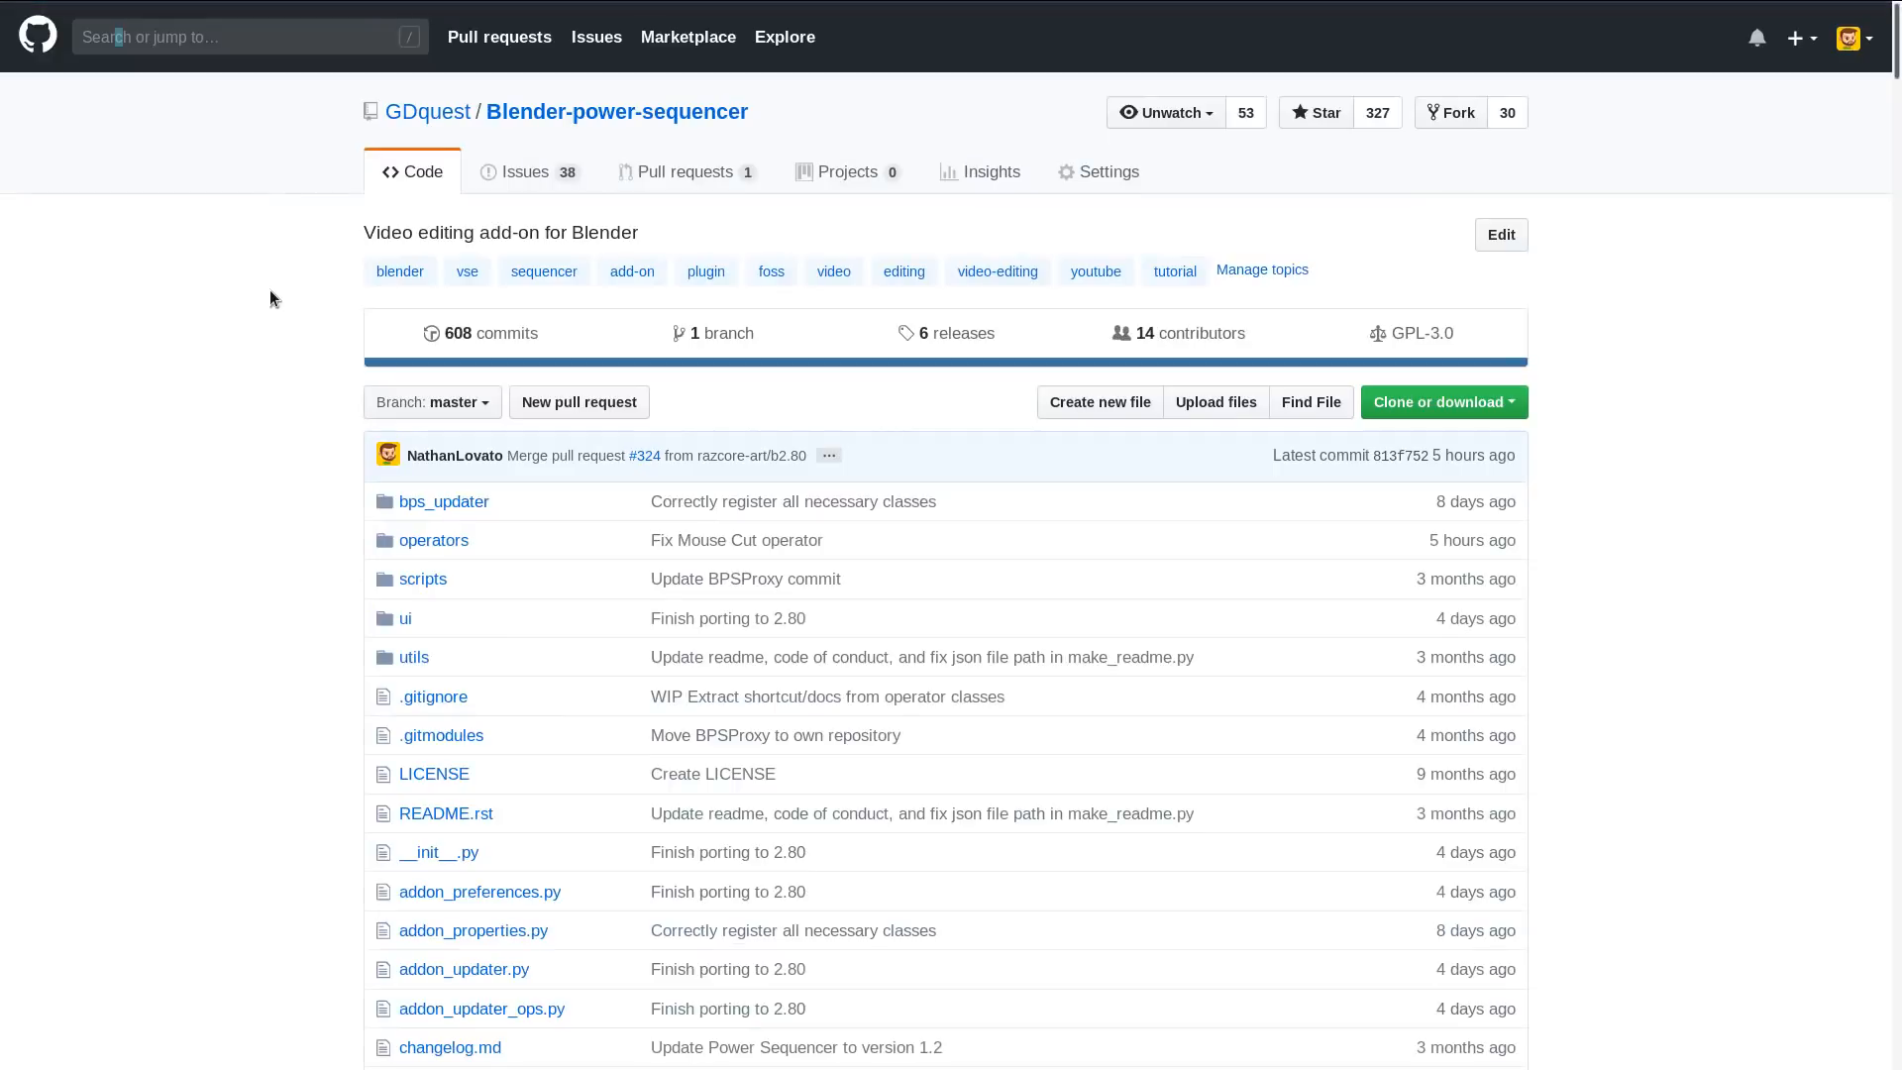
{"action": "left_click", "coordinate": [1443, 402]}
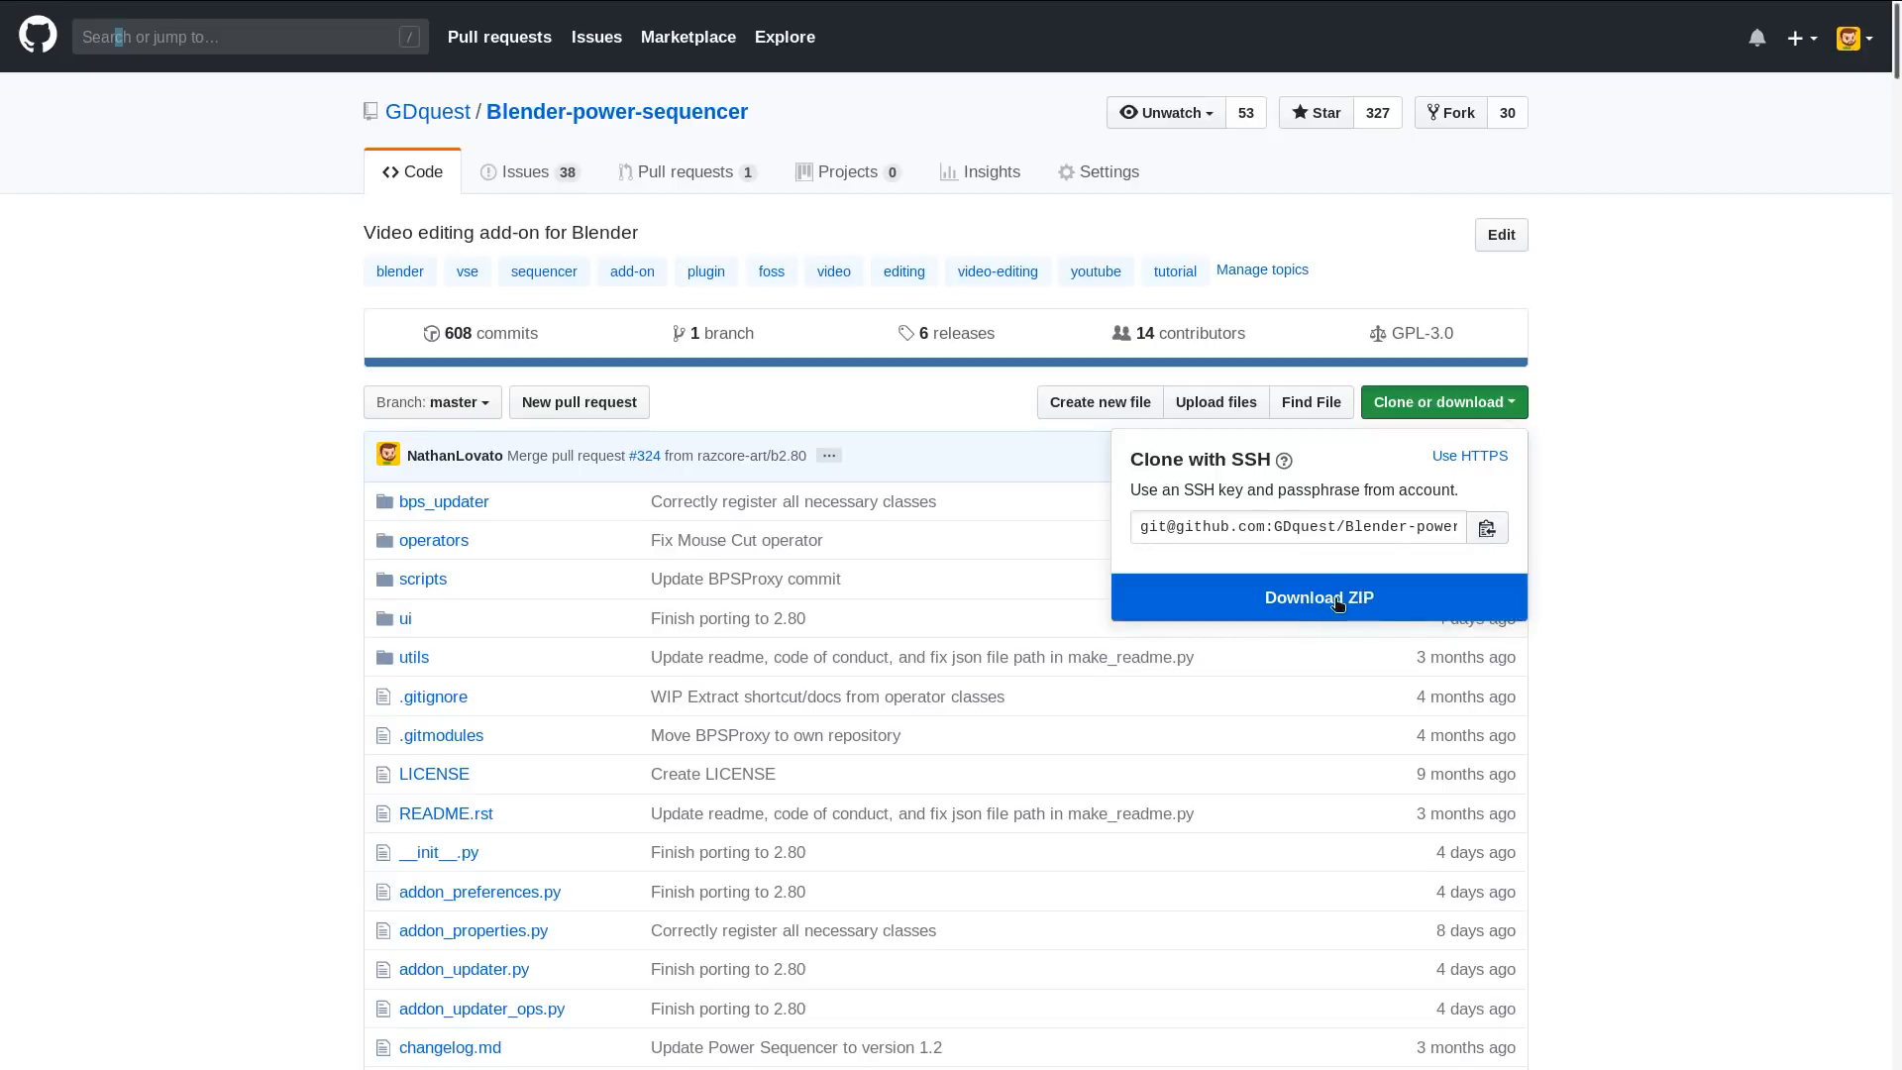
{"action": "mouse_move", "coordinate": [1318, 597]}
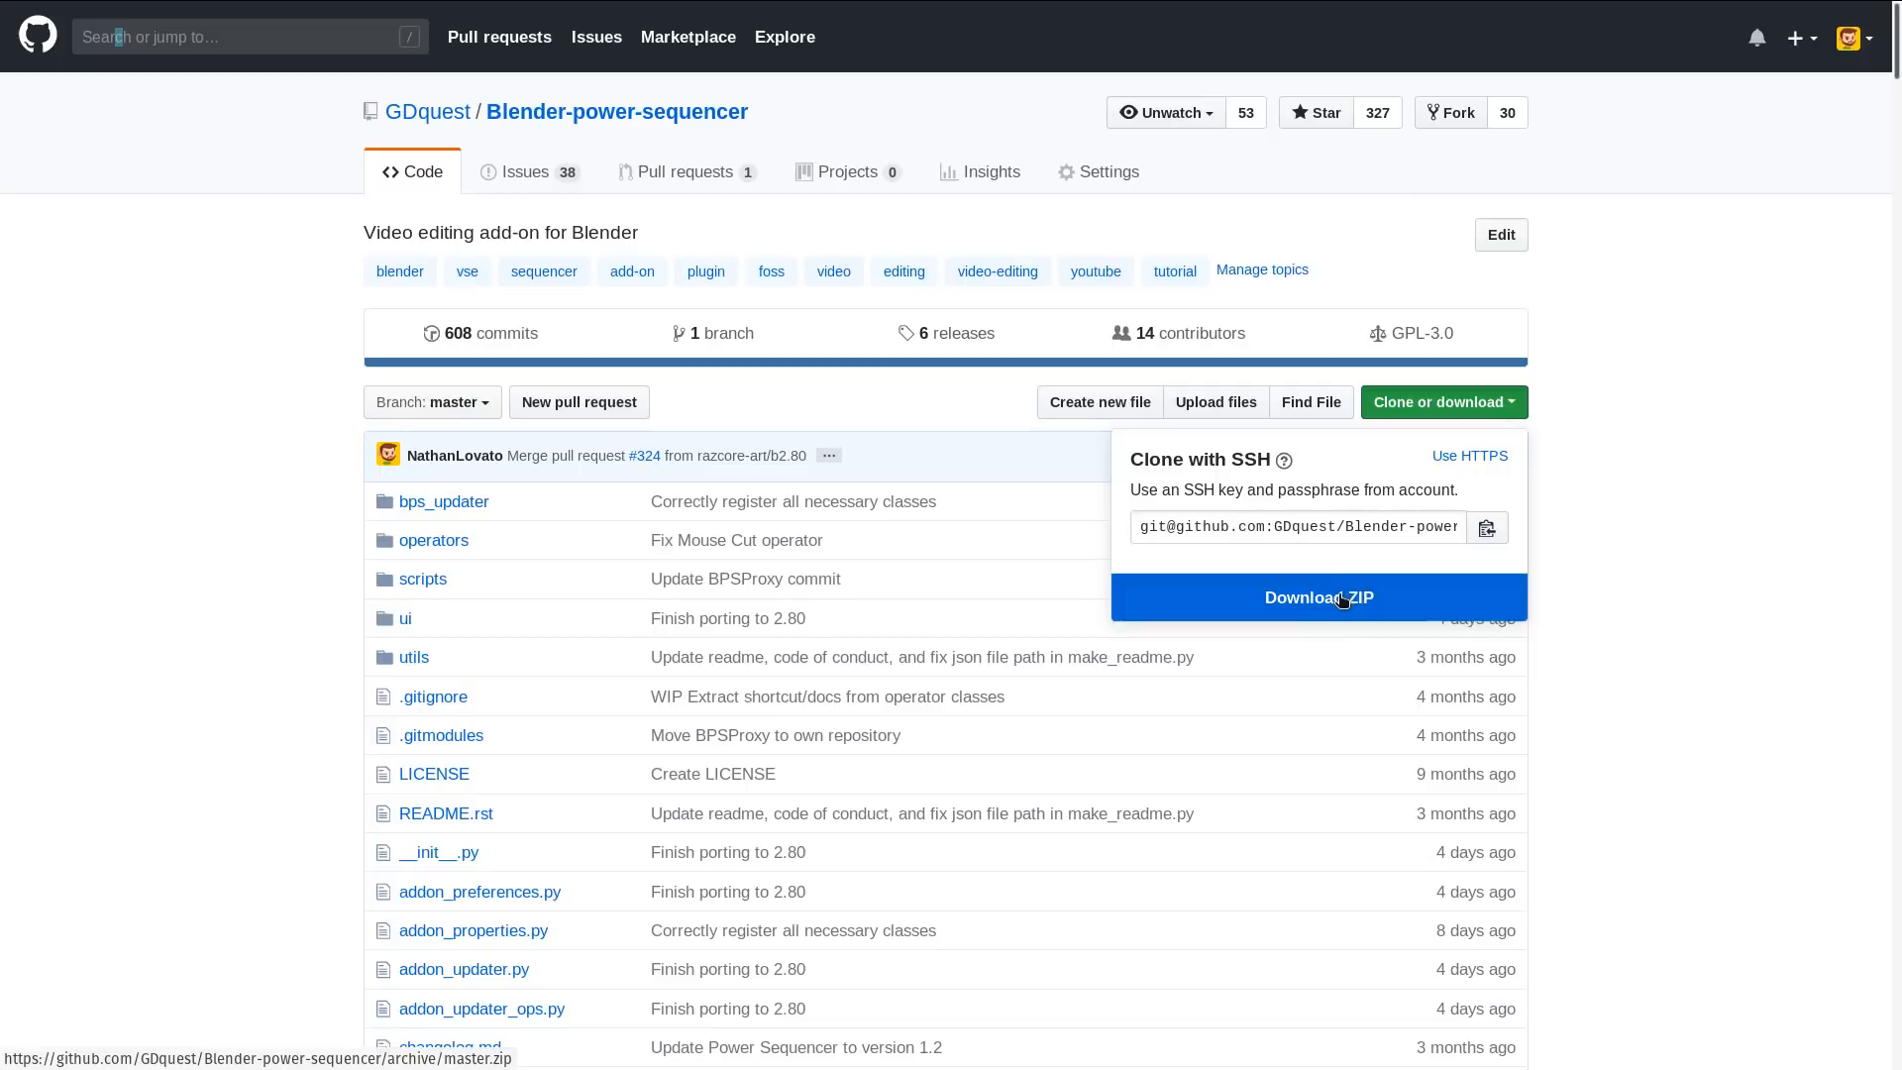
{"action": "mouse_move", "coordinate": [1445, 596]}
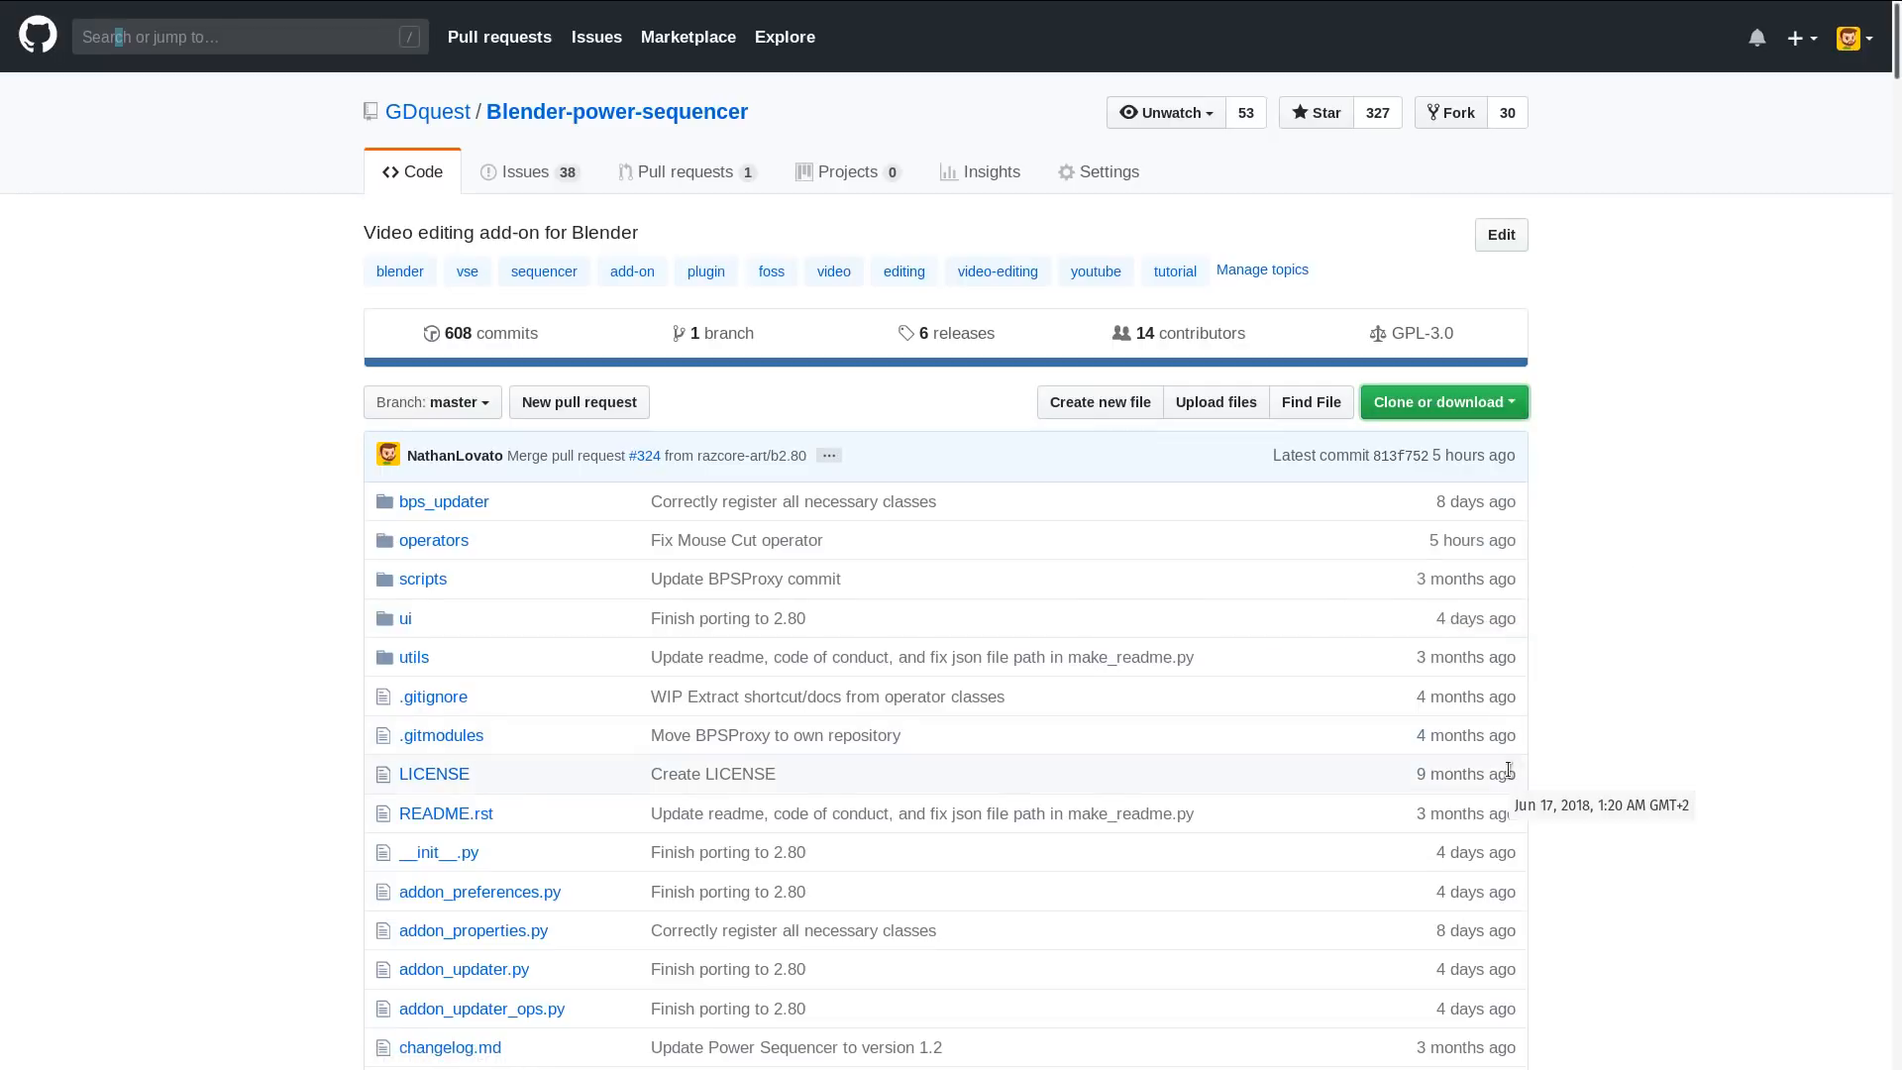
{"action": "mouse_move", "coordinate": [355, 46]}
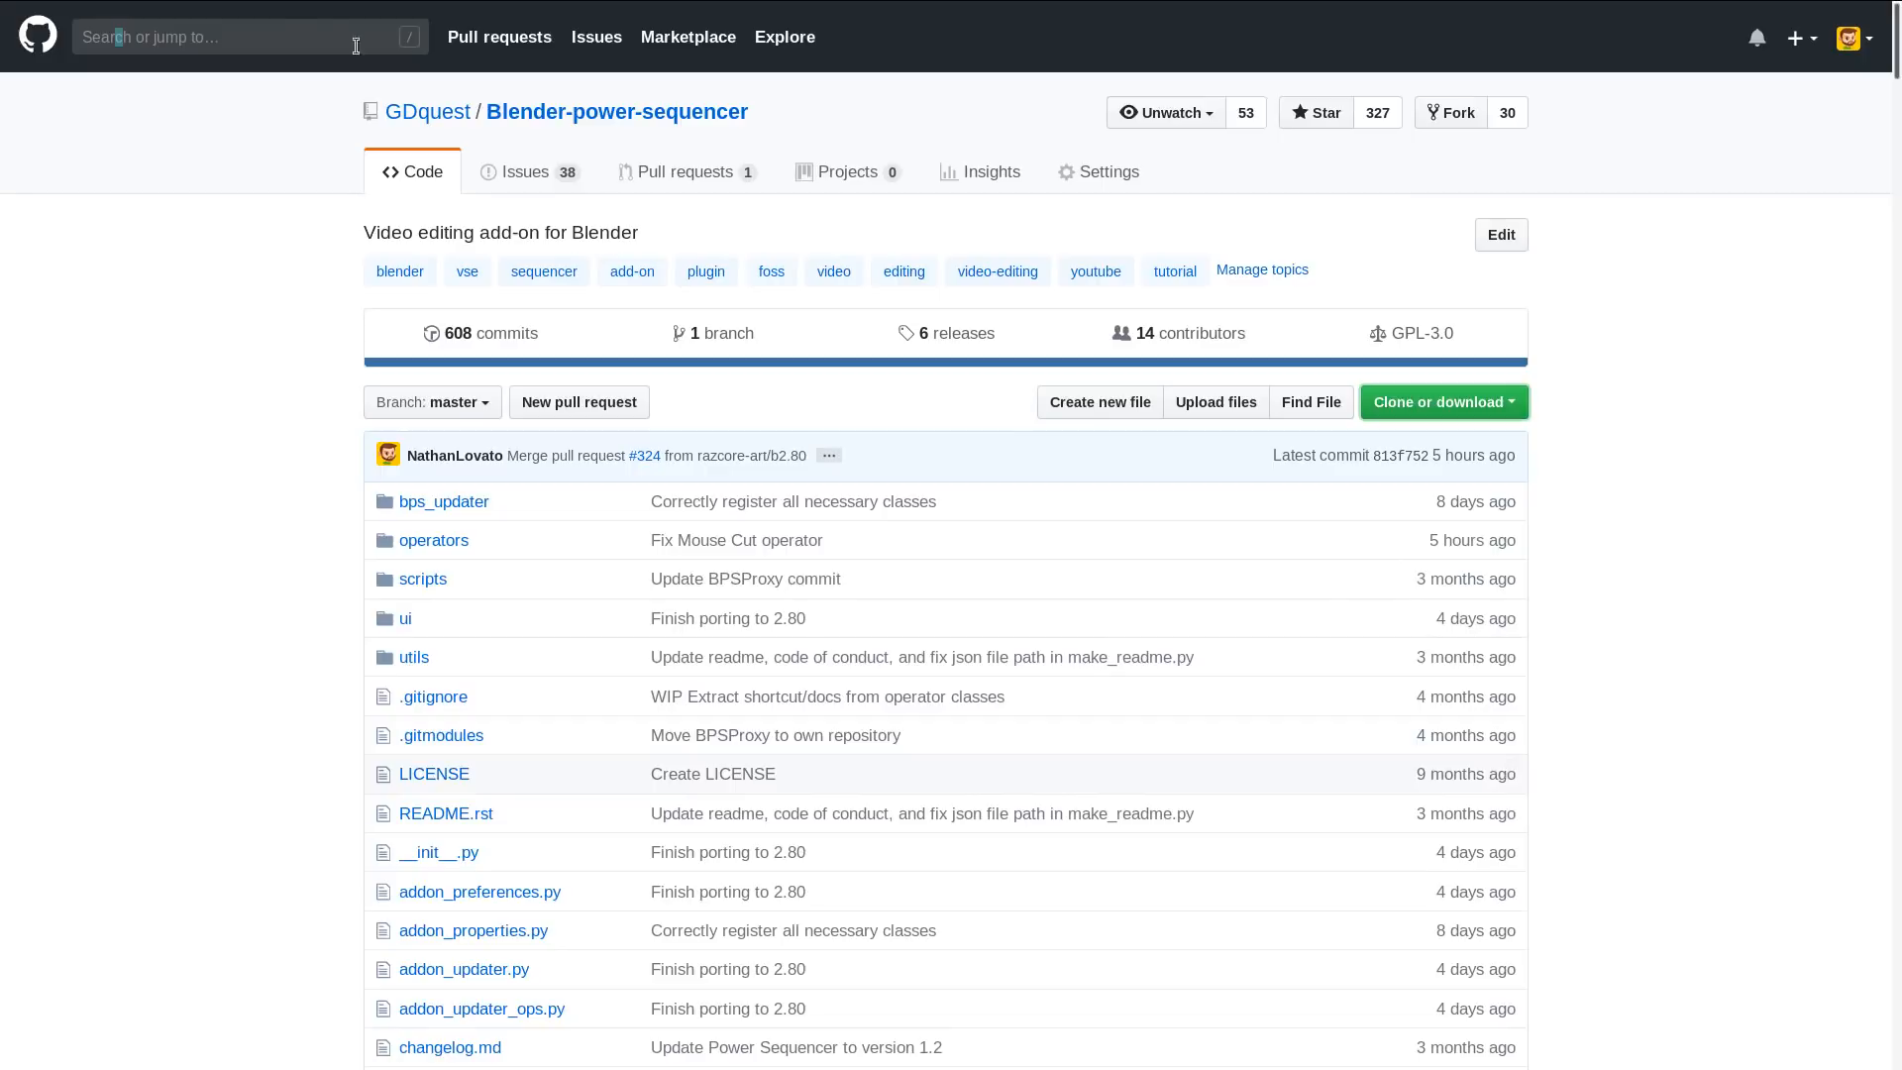
Step: Show the repository's open Issues list and start a new issue
{"action": "left_click", "coordinate": [519, 170]}
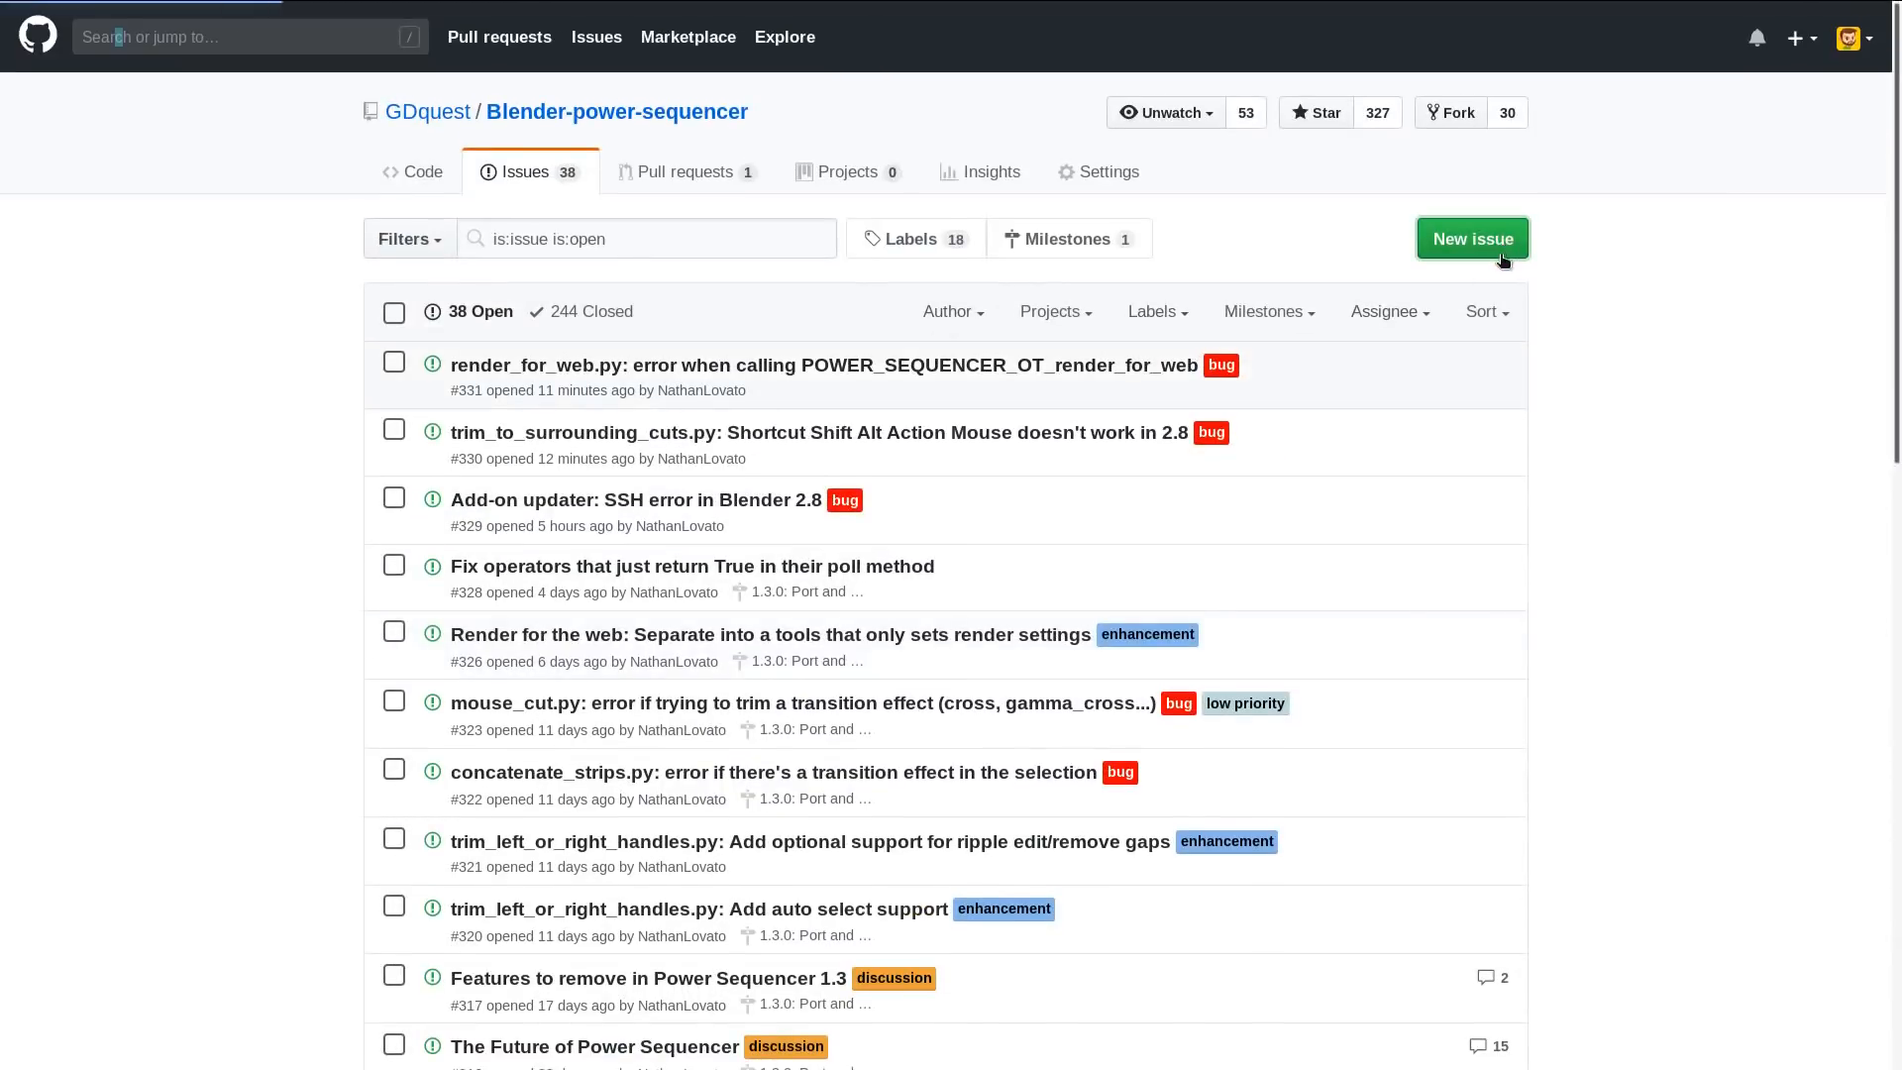
{"action": "left_click", "coordinate": [1472, 238]}
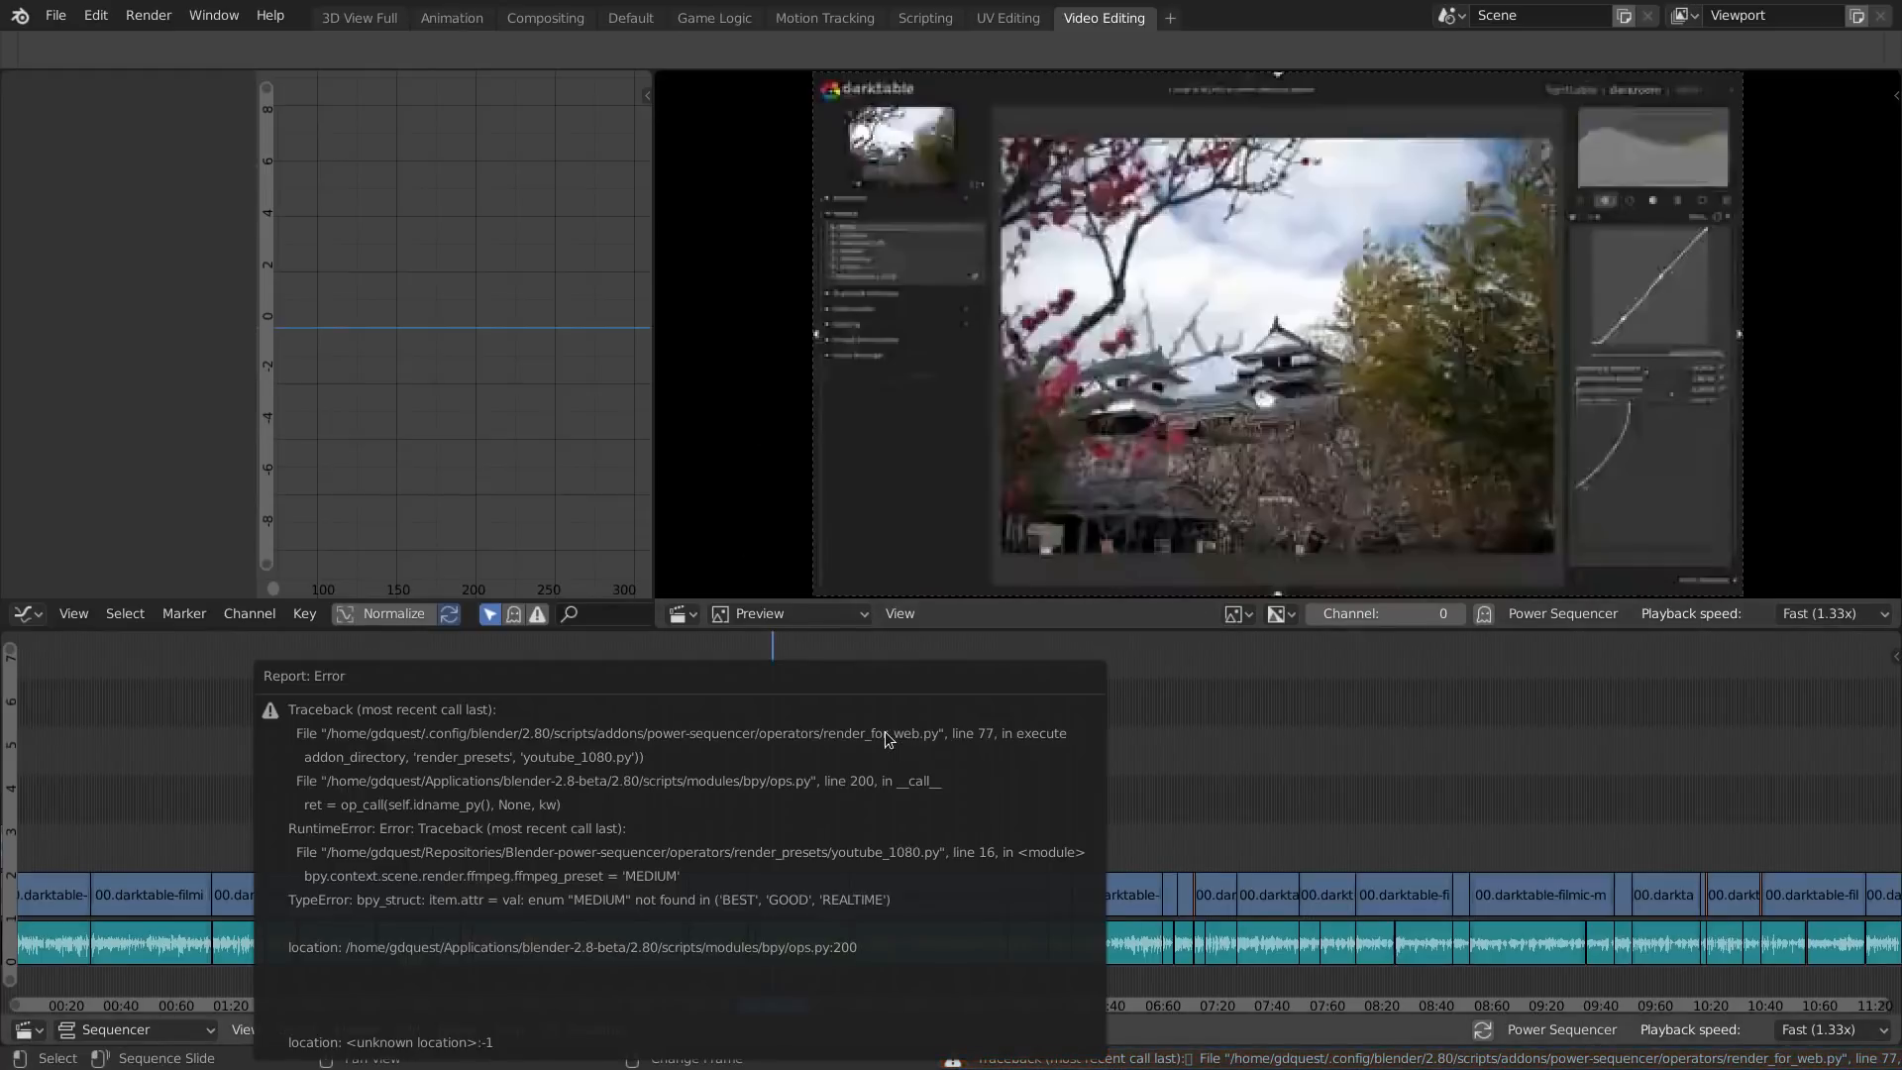
{"action": "mouse_move", "coordinate": [420, 761]}
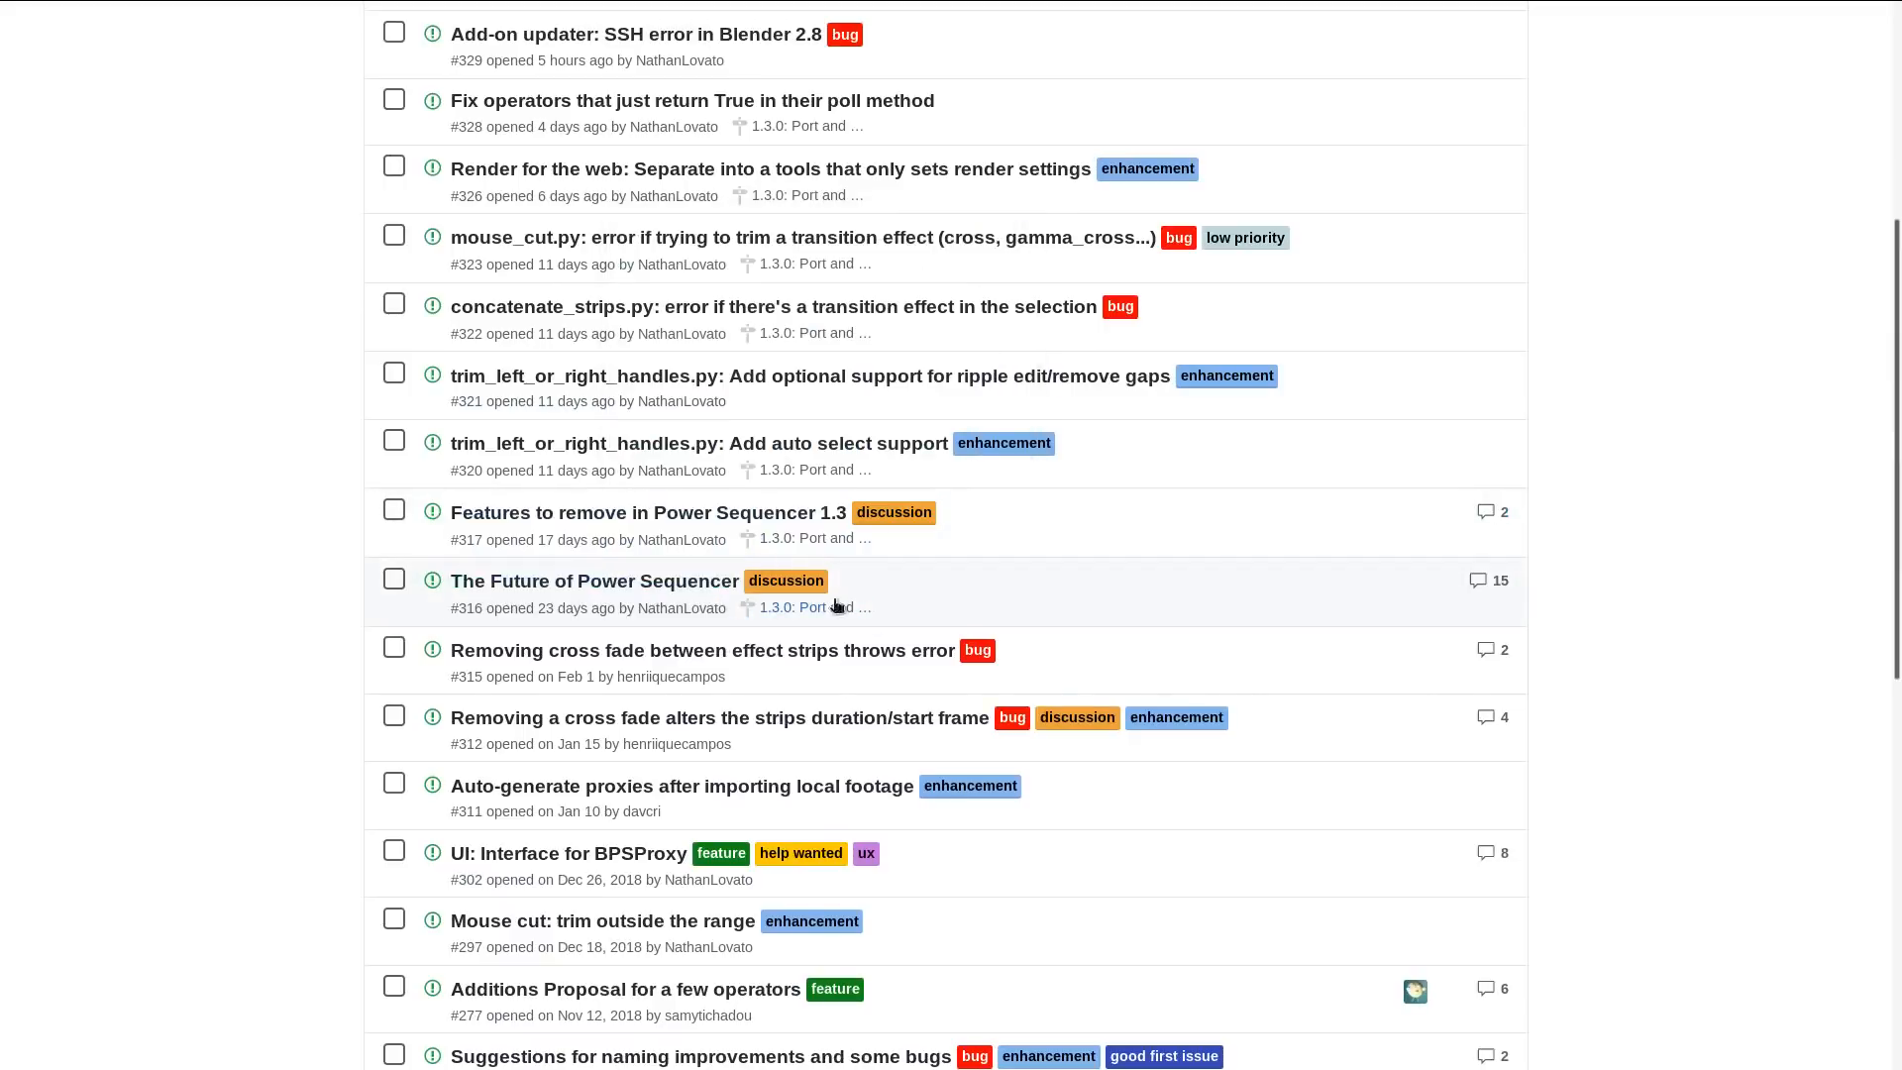
{"action": "mouse_move", "coordinate": [593, 581]}
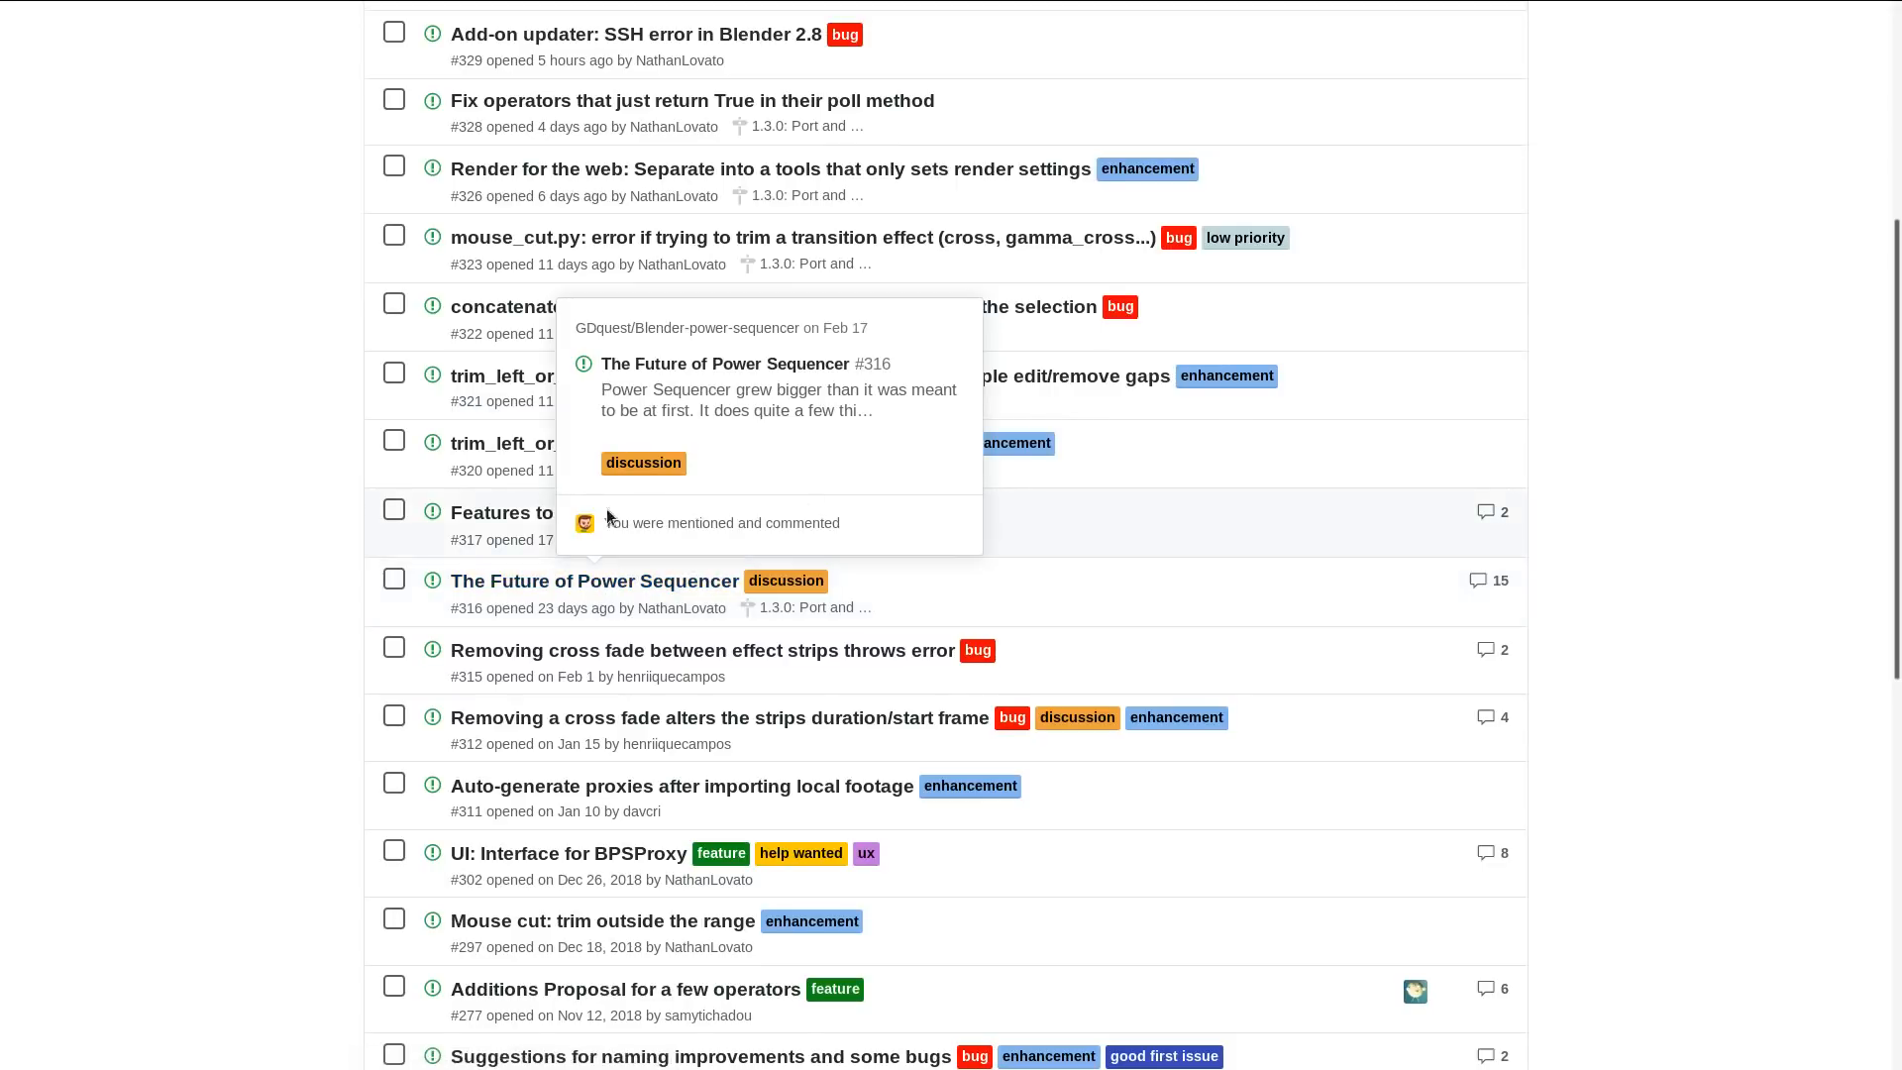